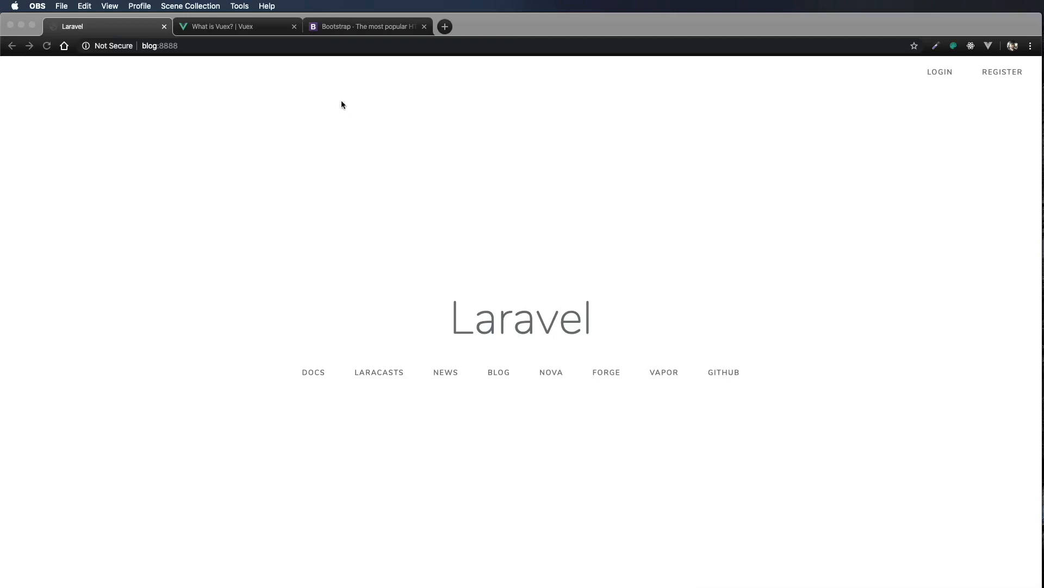
Step: Switch to the 'What is Vuex?' documentation page in Chrome
left_click(229, 26)
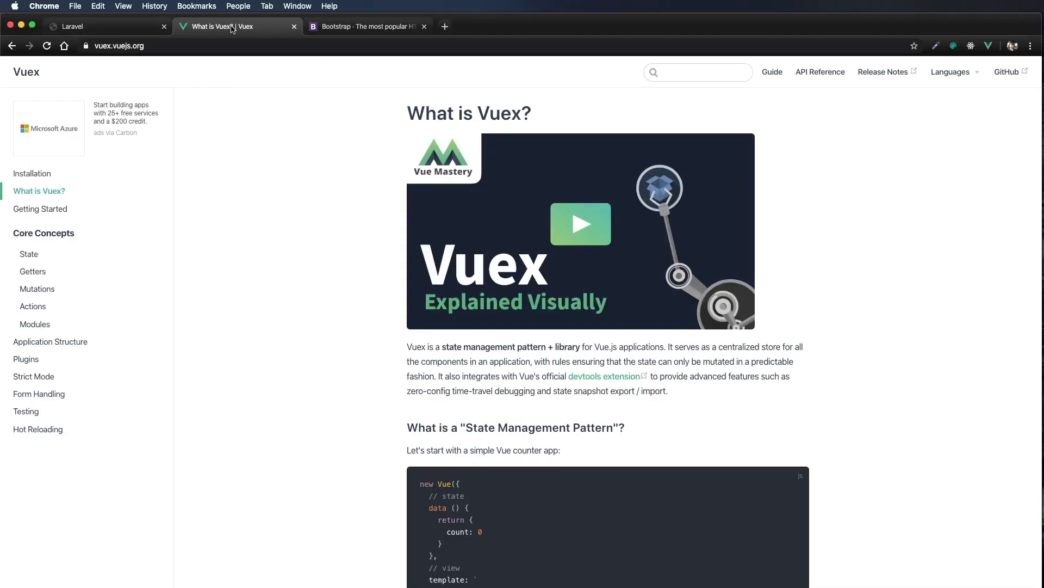
mouse_move(942, 421)
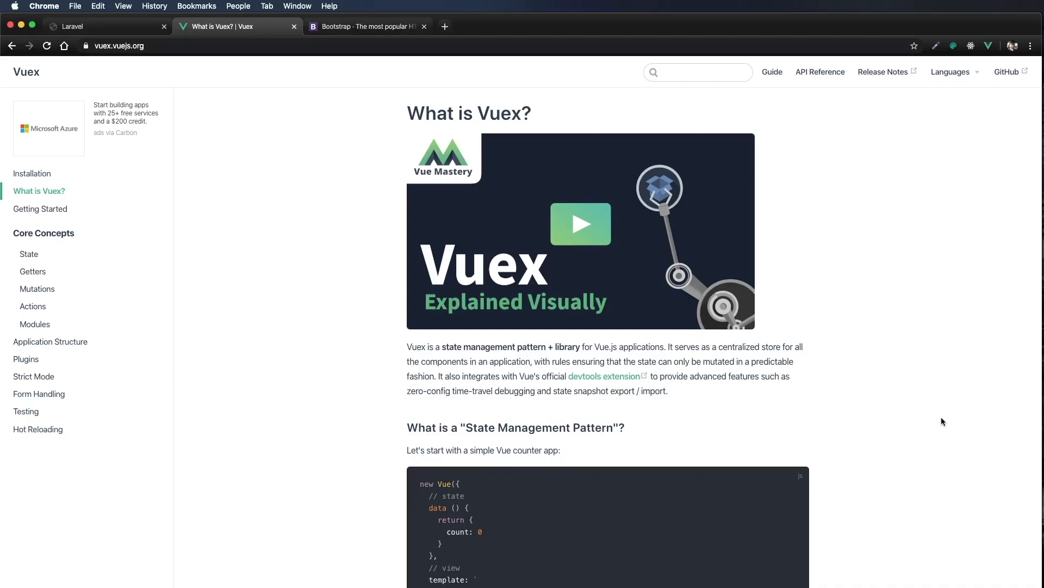
mouse_move(69, 193)
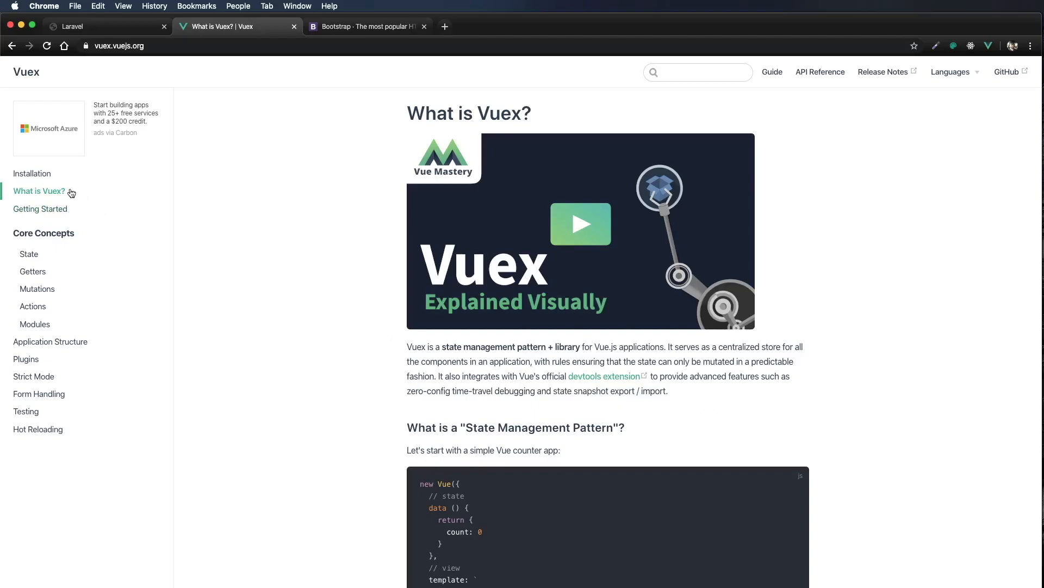
Step: Show the Vuex Installation page with its npm install command
left_click(32, 173)
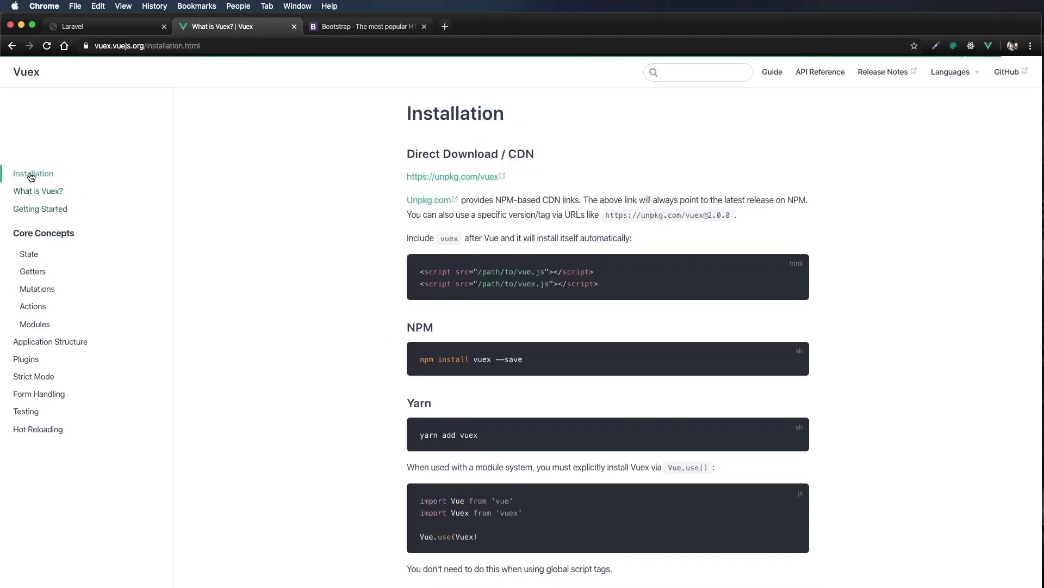
left_click(33, 173)
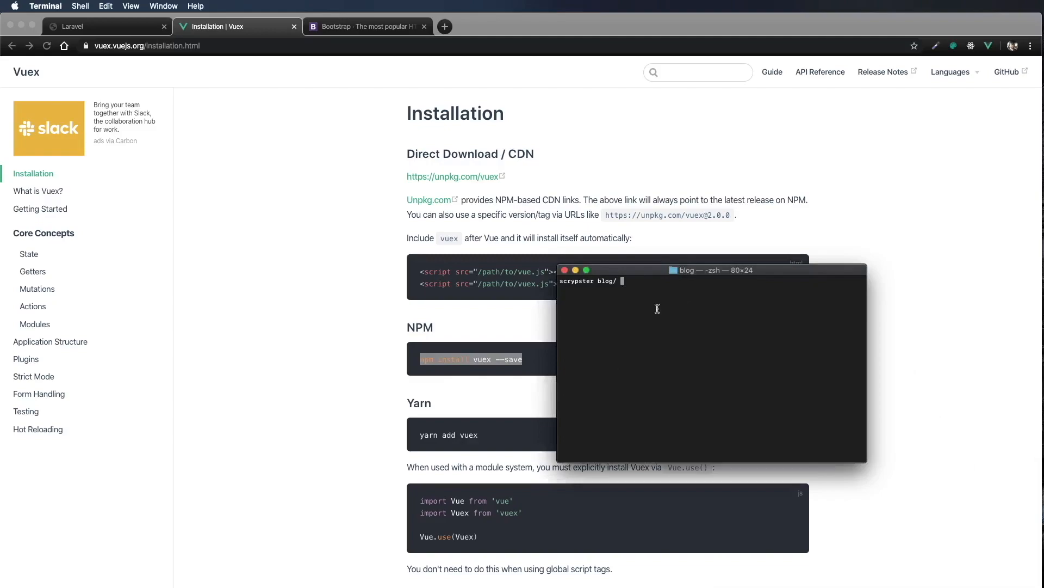
Step: Run 'npm install vuex --save' in the blog project folder
type("npm install vuex --save")
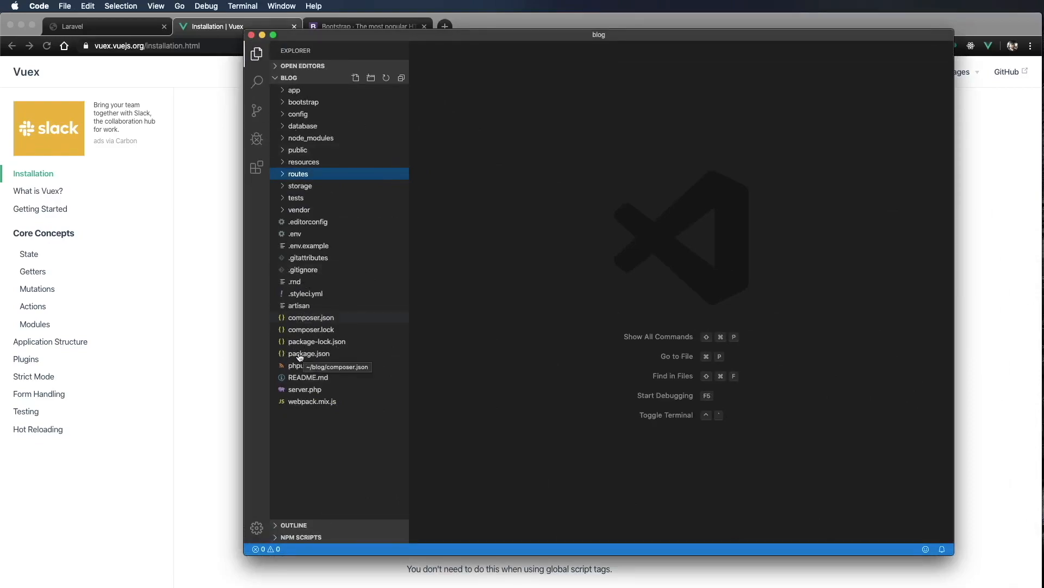
Step: View package.json and confirm vuex appears under dependencies
left_click(308, 352)
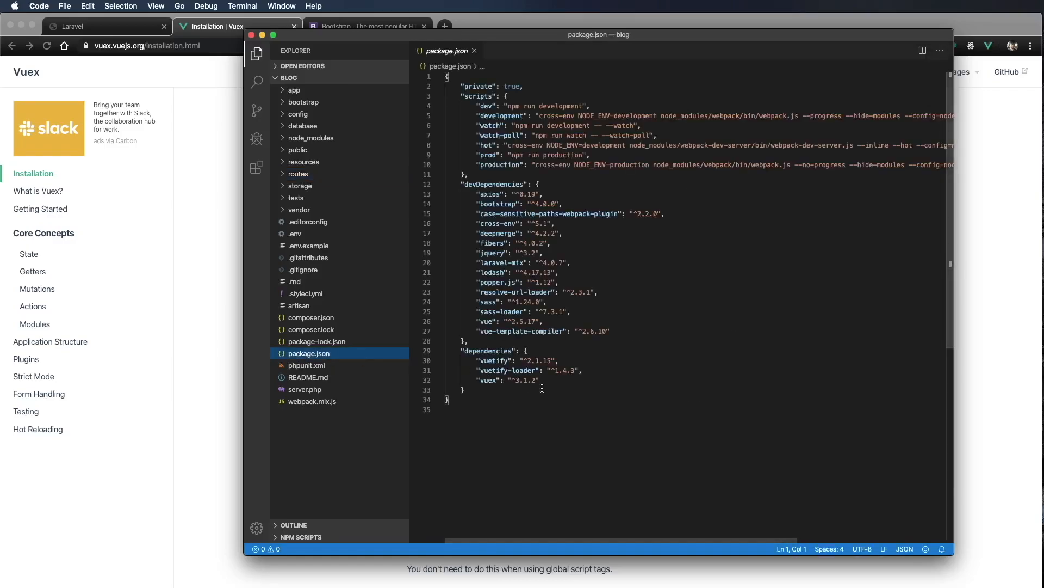
double_click(490, 380)
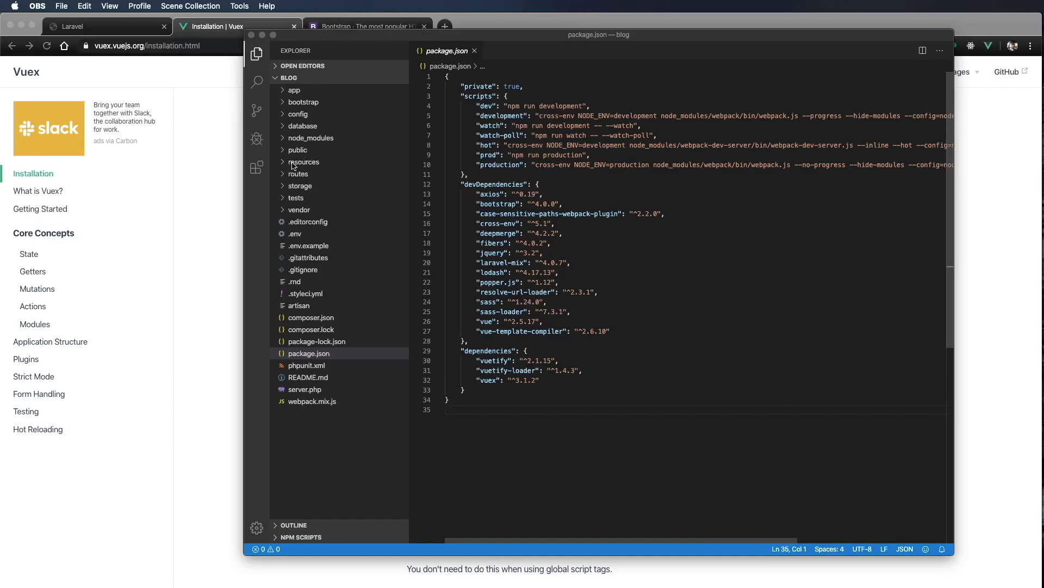
Step: Create a store folder under resources/js containing a new empty index.js file
left_click(303, 162)
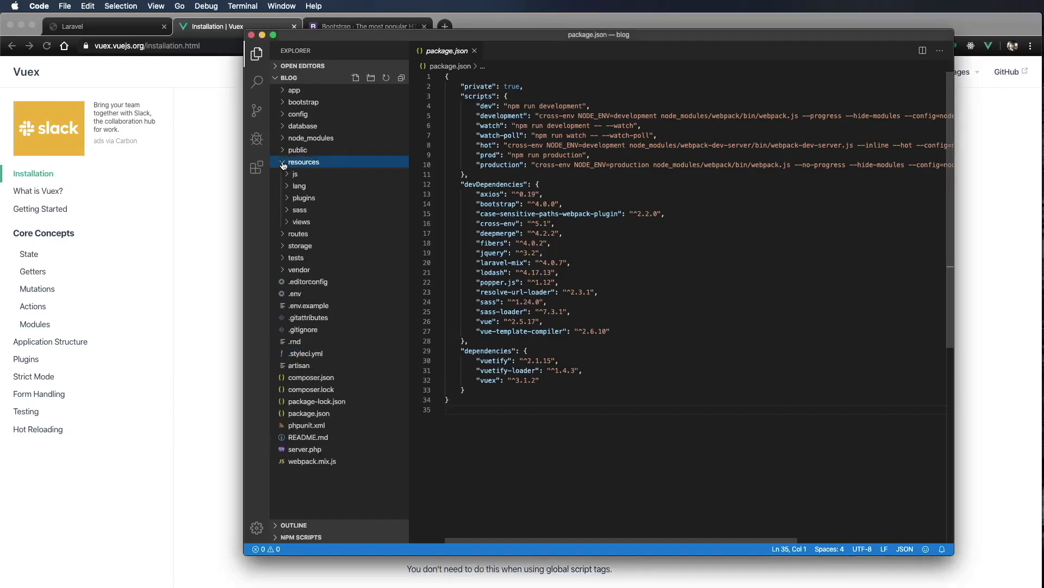
left_click(296, 174)
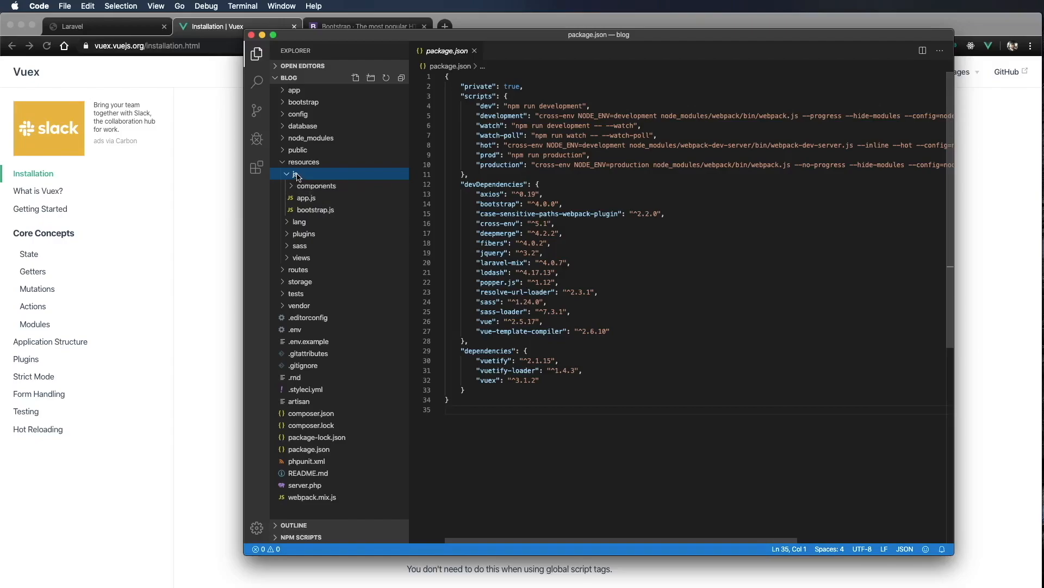
right_click(296, 174)
type("store")
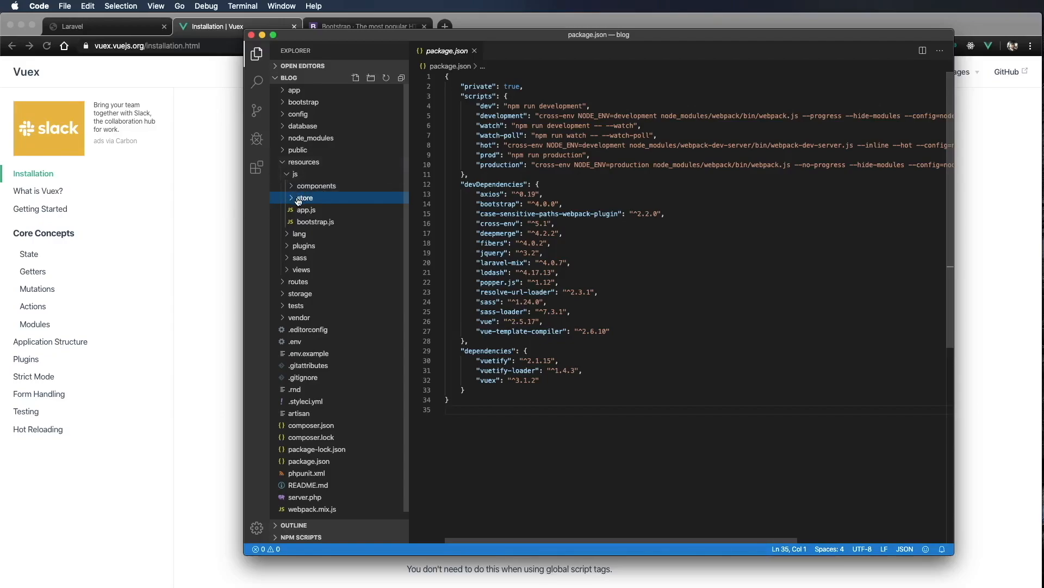
right_click(304, 198)
type("index.js")
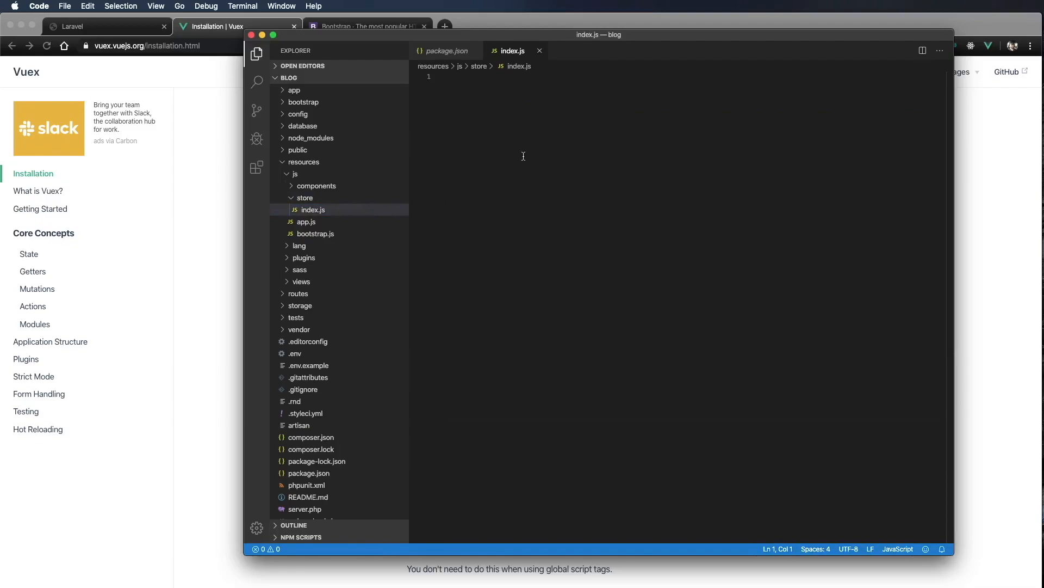
Step: Import Vue and Vuex in index.js and register Vuex with Vue.use(Vuex)
type("import V")
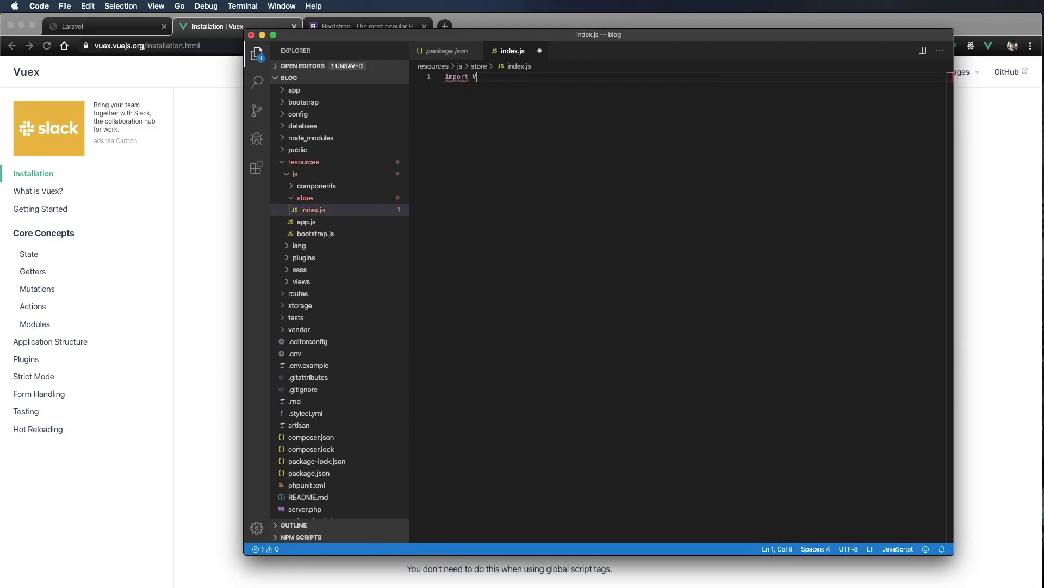
type("ue from \"")
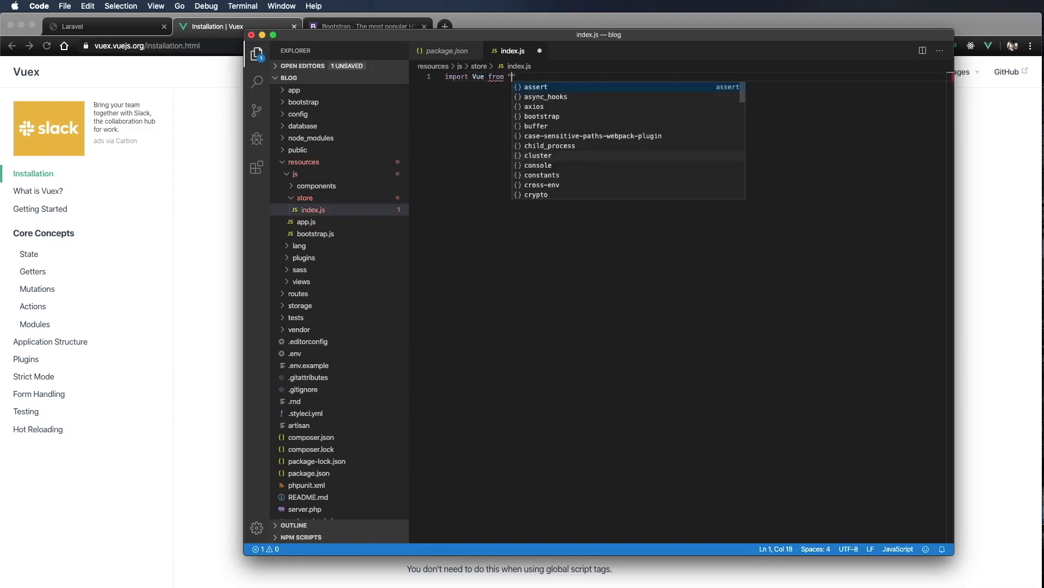
type("vue")
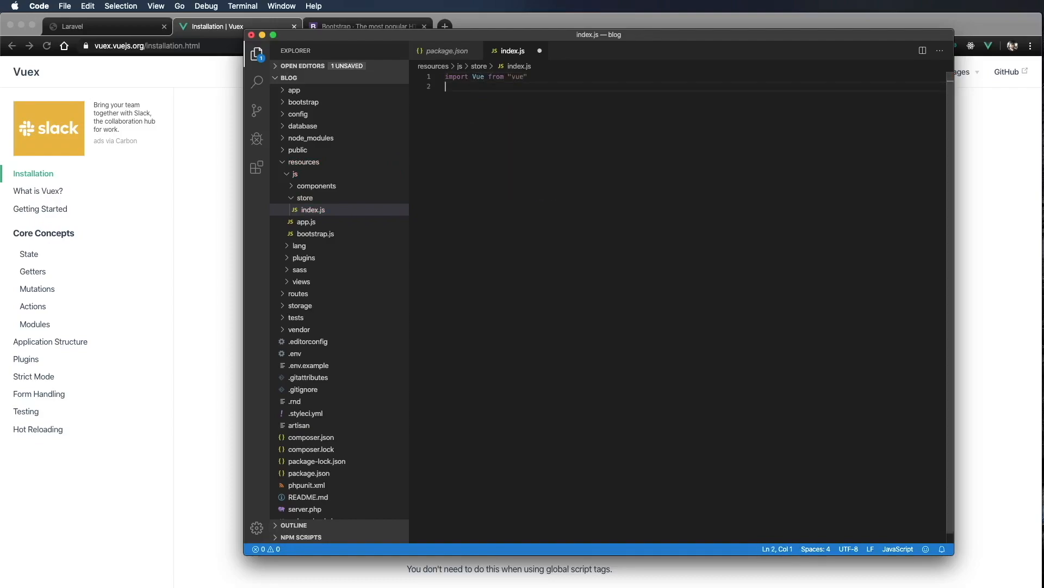
type("import")
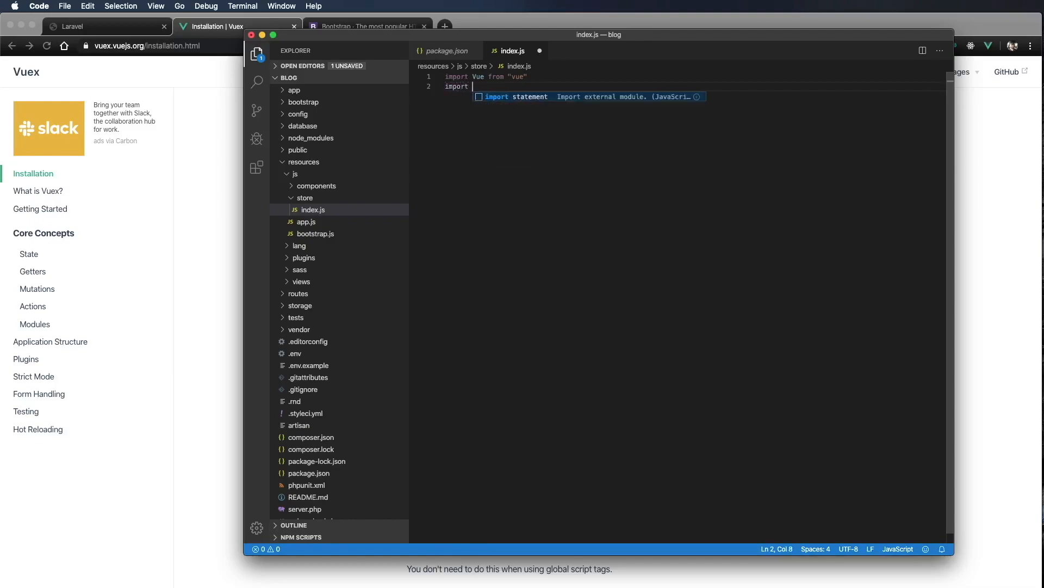
type("Vuex from \"vuex\"")
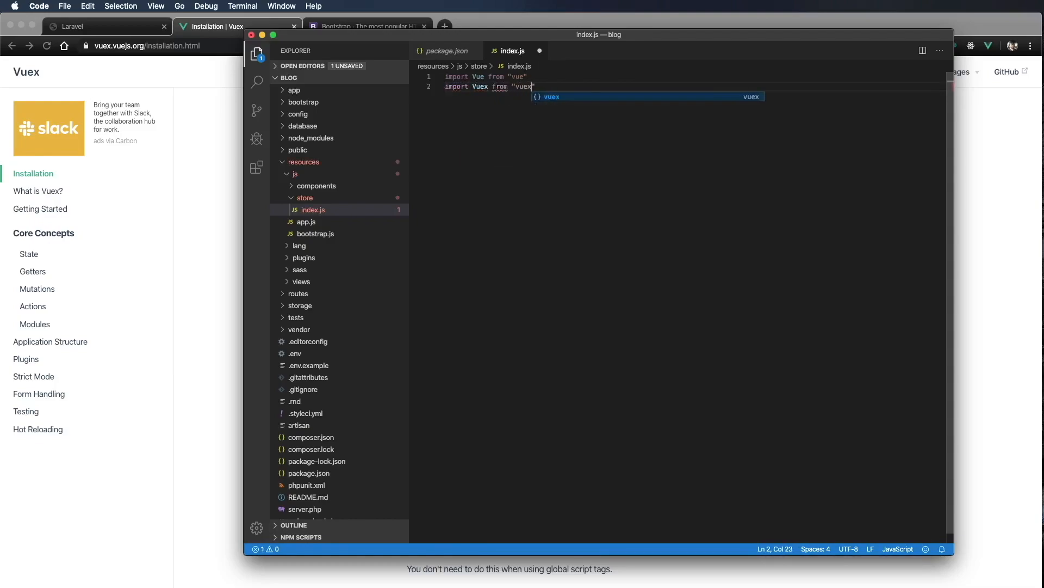
key("enter")
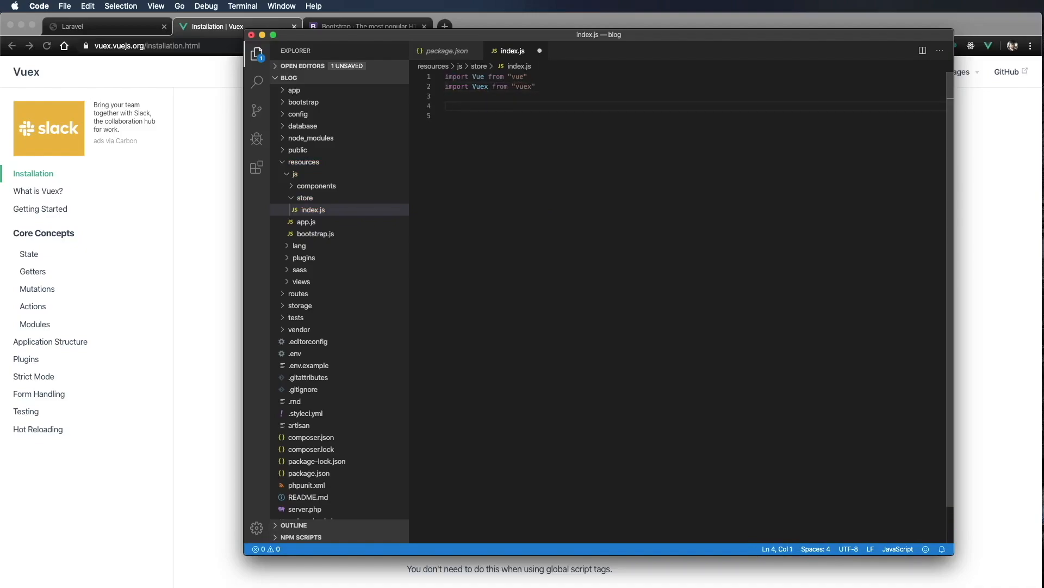
type("V")
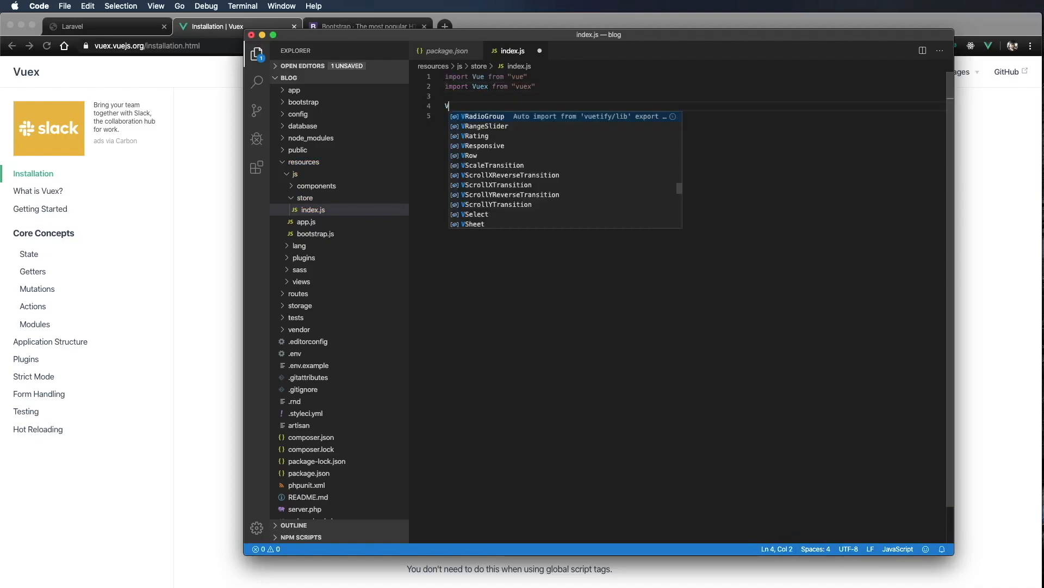
type("ue.")
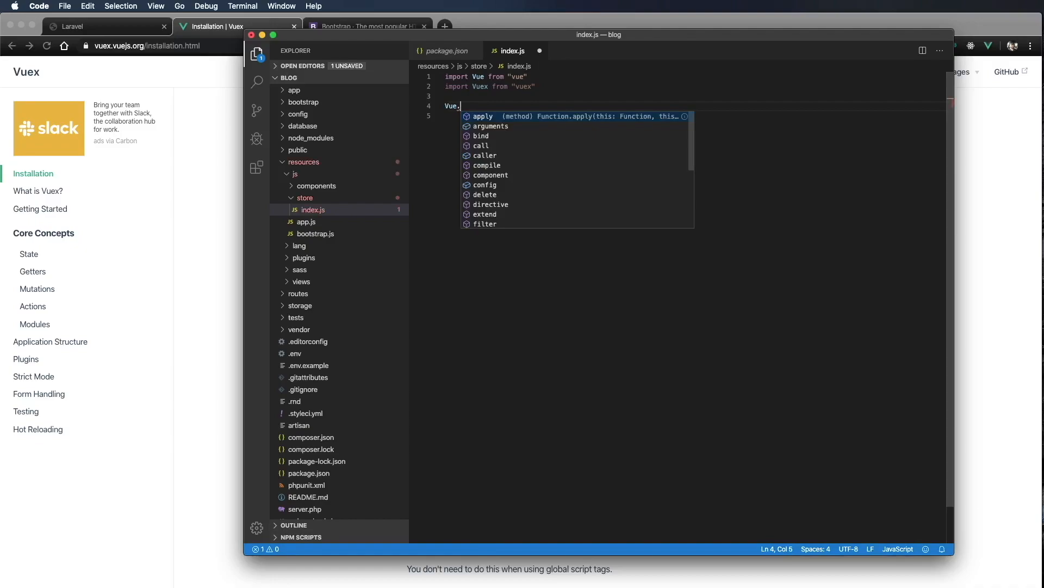
type("use(Vuex);")
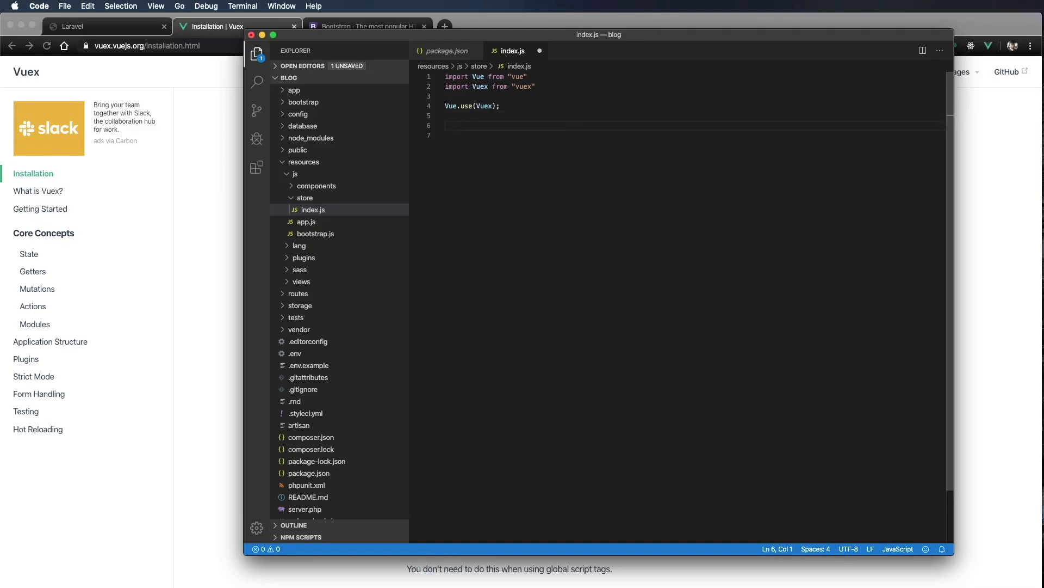
Step: Export default a new Vuex.Store with an empty modules object
type("export default new Vuex")
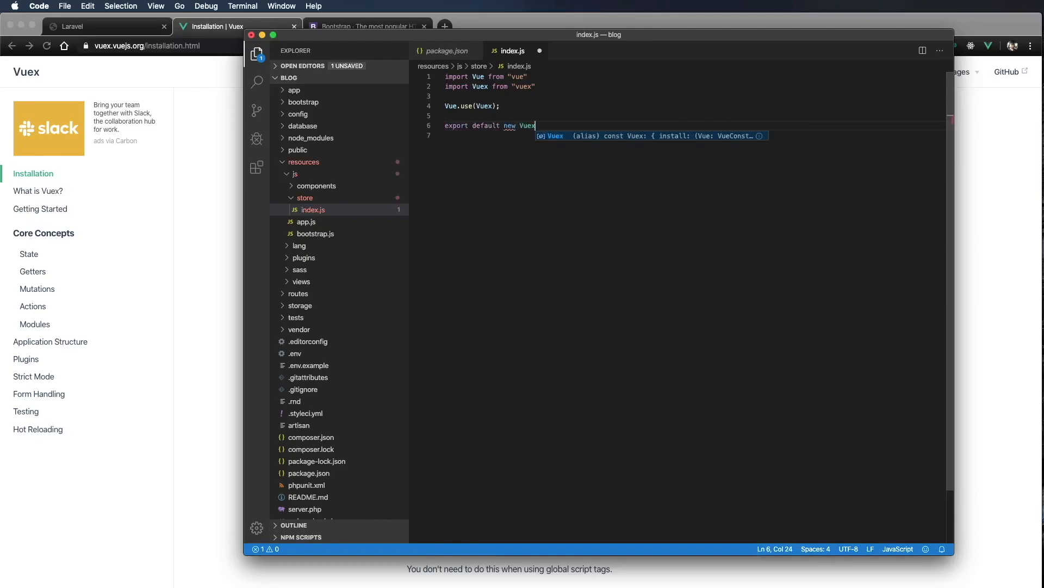
type(".Store")
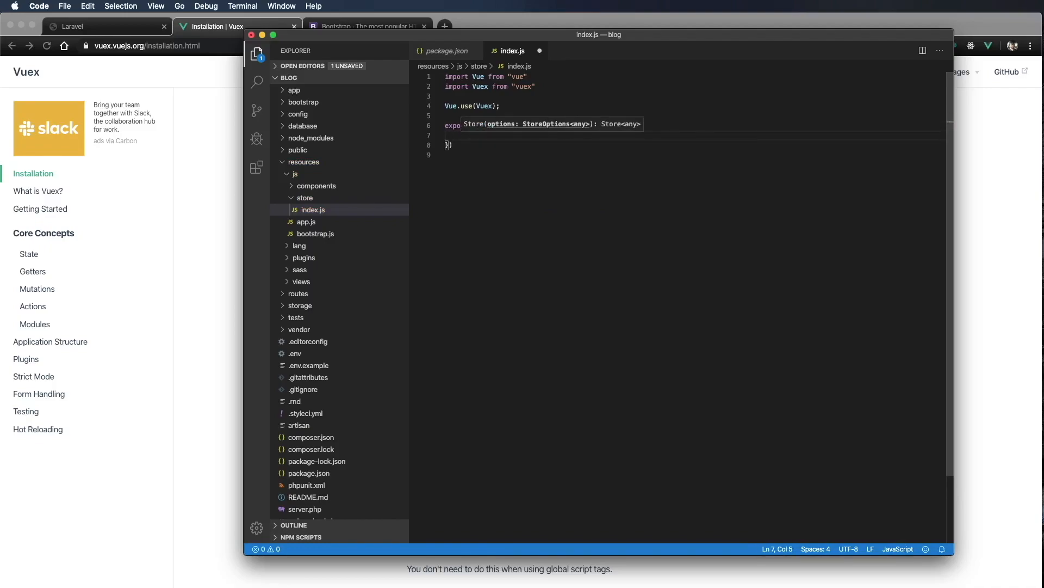
type("modules: {")
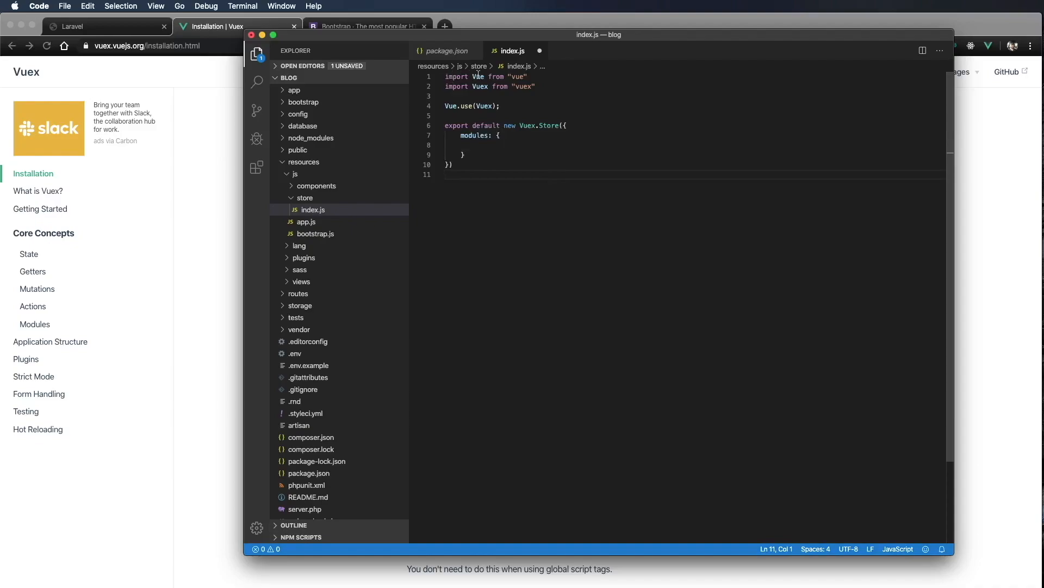
mouse_move(480, 87)
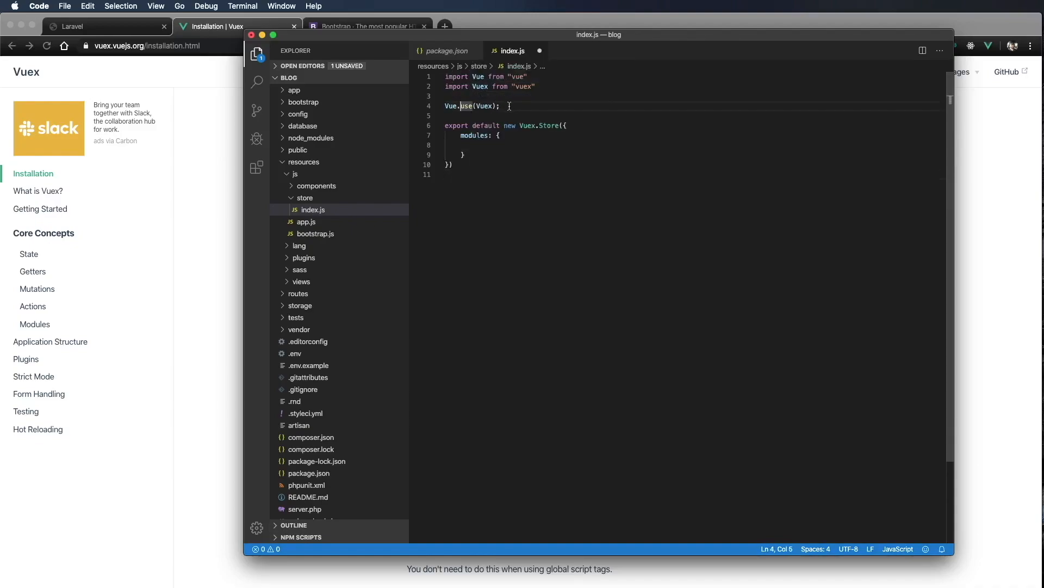
mouse_move(533, 141)
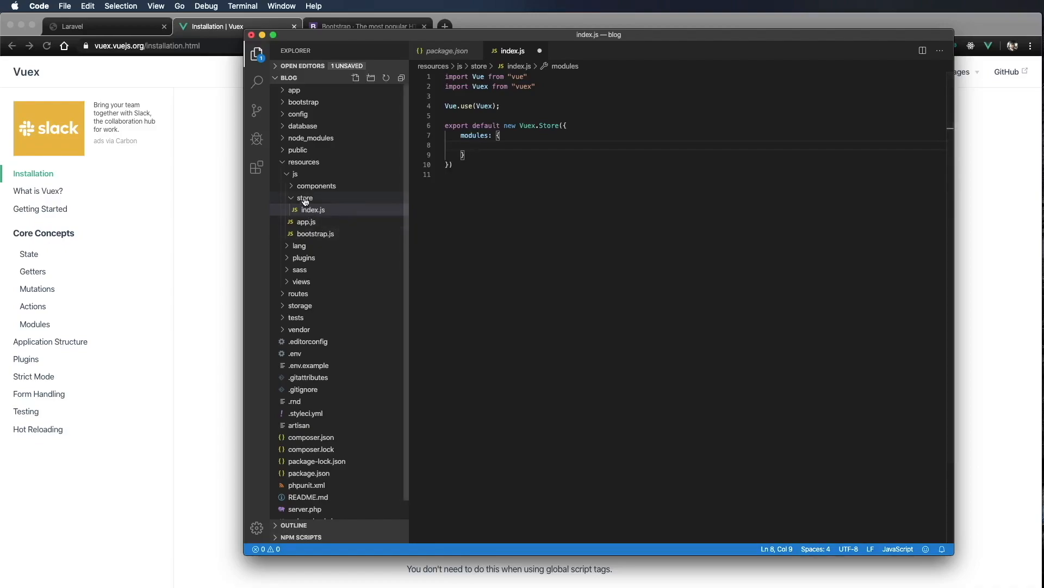
Step: Create a modules folder inside the store folder
right_click(305, 198)
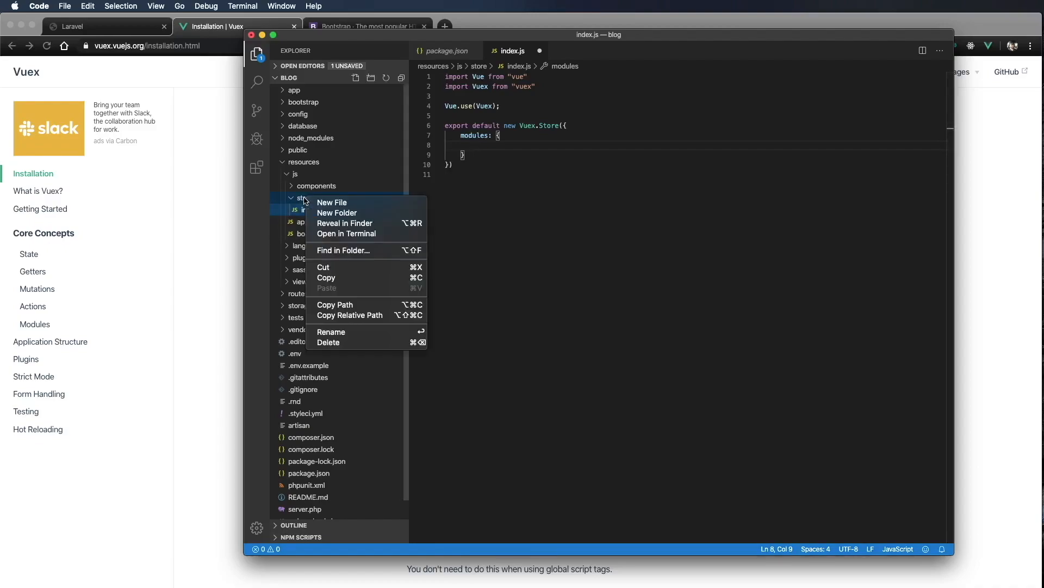
left_click(332, 202)
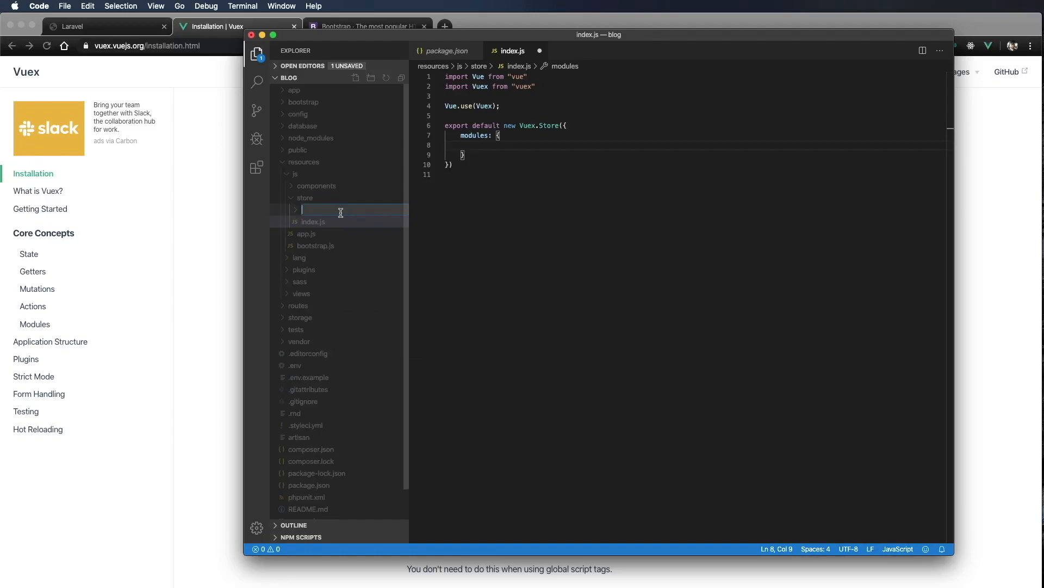
type("modules")
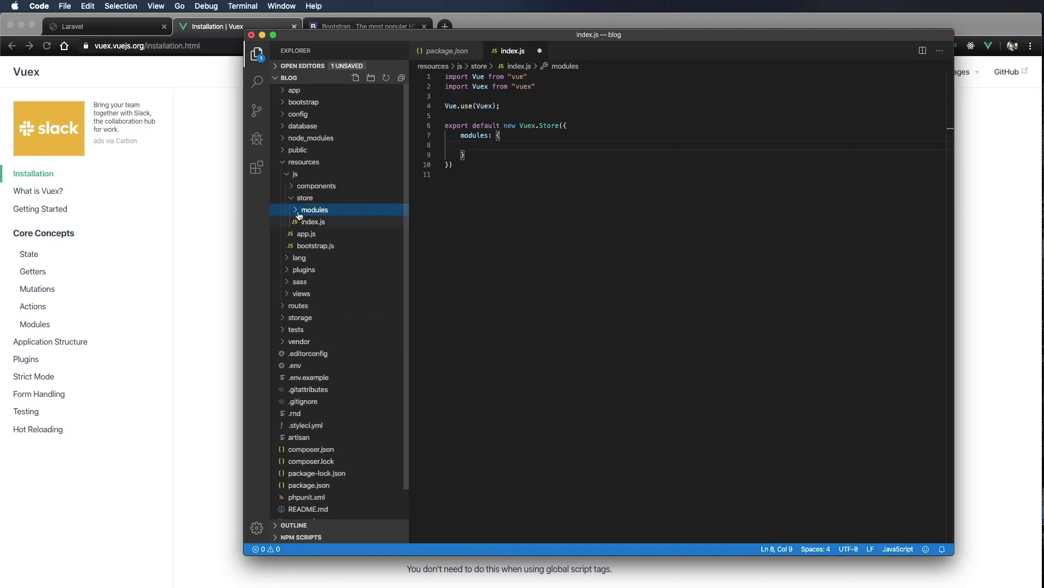
Step: Create a new empty currentUser.js file inside the modules folder
right_click(314, 209)
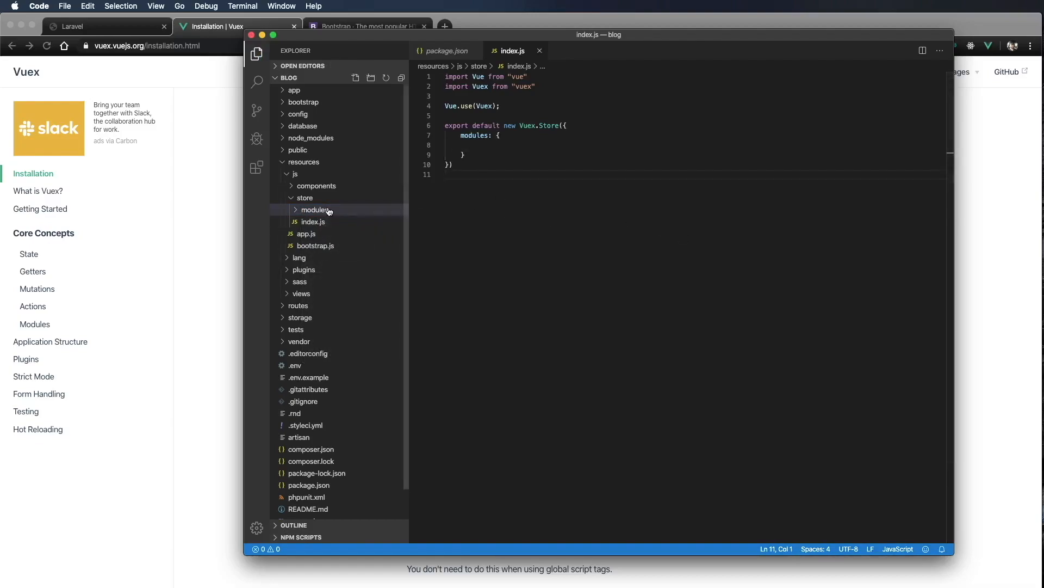
left_click(314, 210)
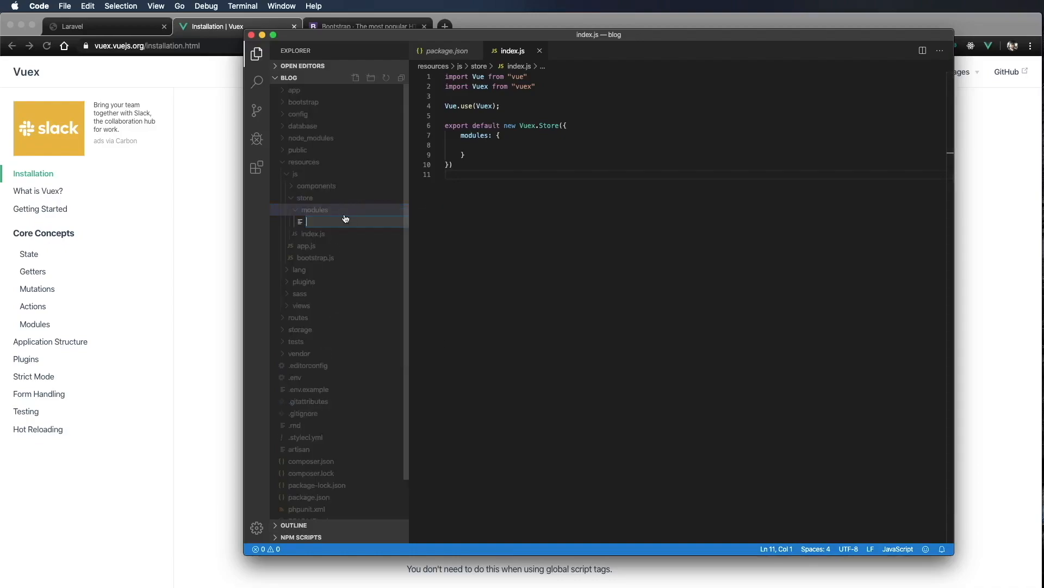
mouse_move(343, 221)
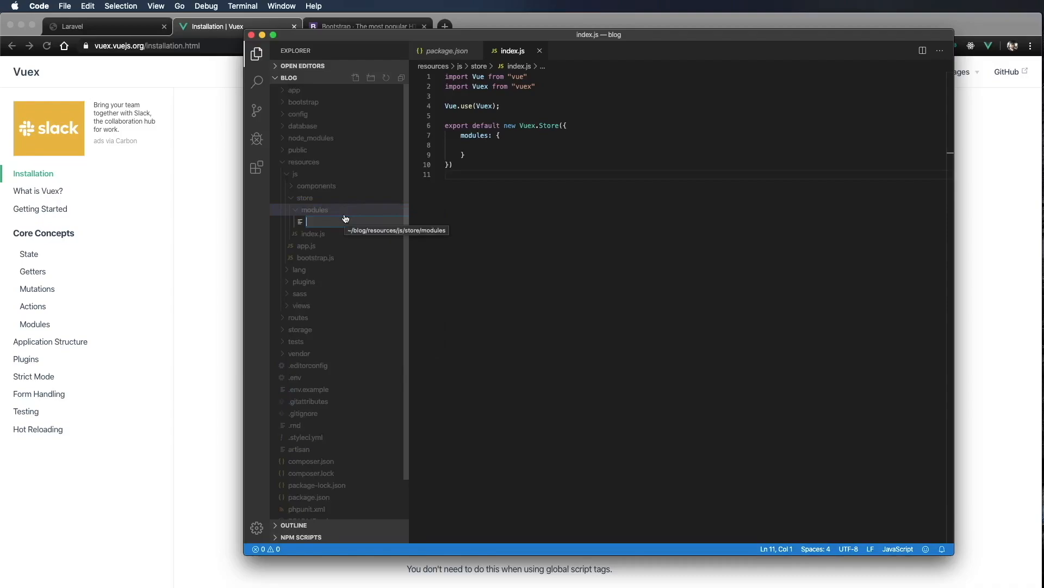
type("currentUser")
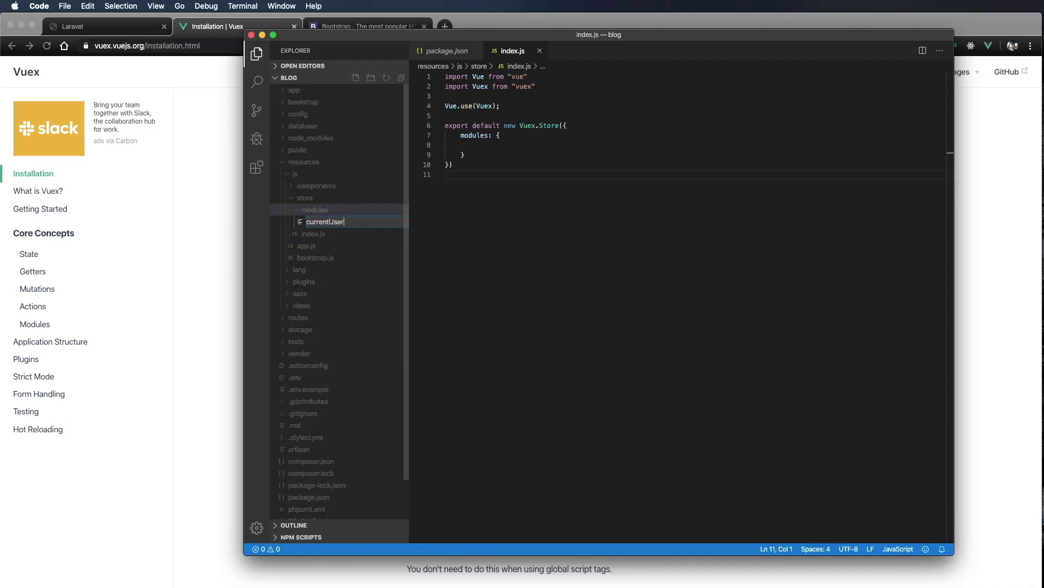
type(".js")
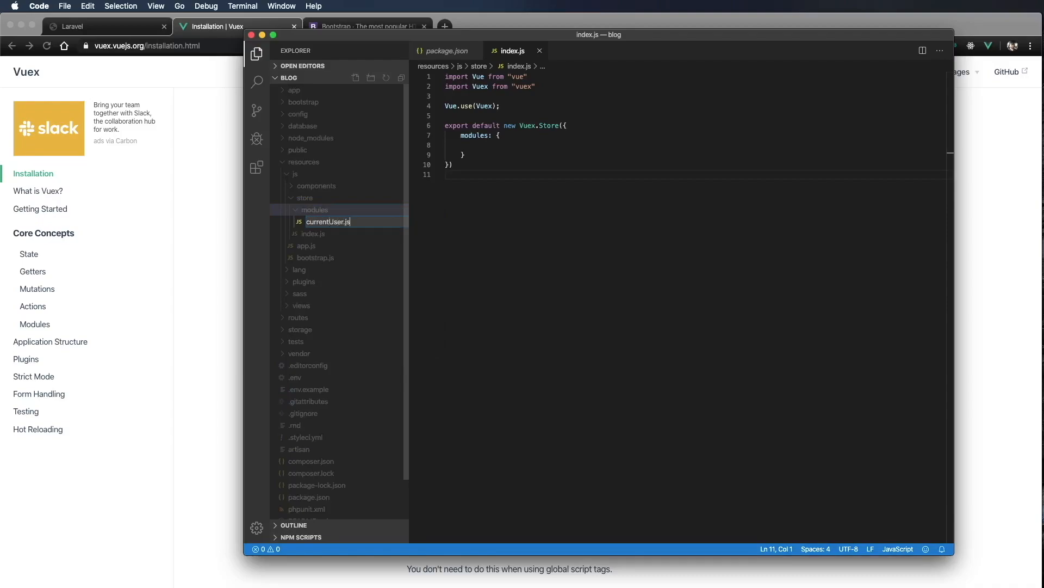
key("Enter")
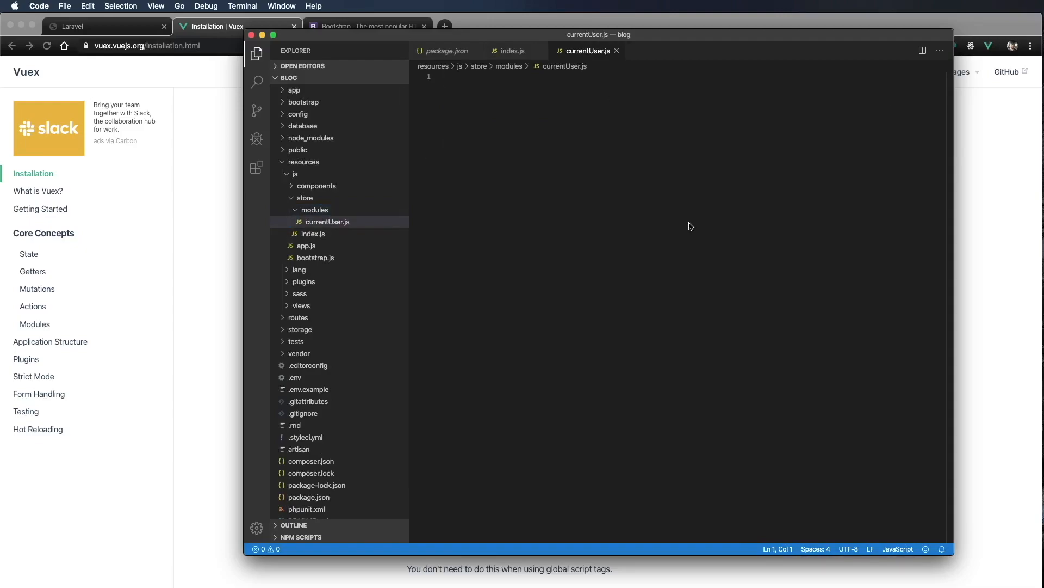
mouse_move(689, 223)
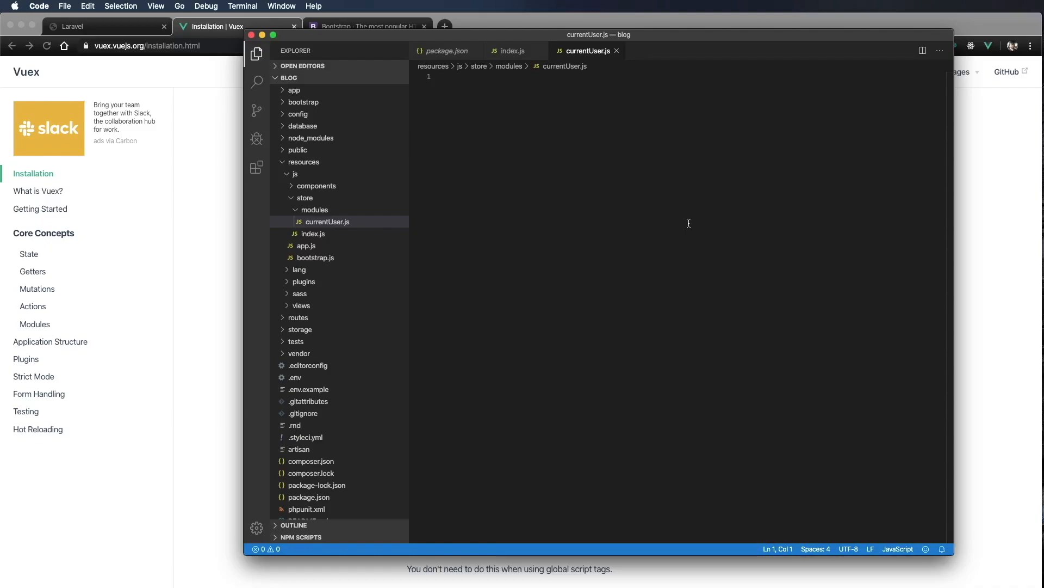
Step: Declare empty const state, getters, actions and mutations objects in currentUser.js
type("const")
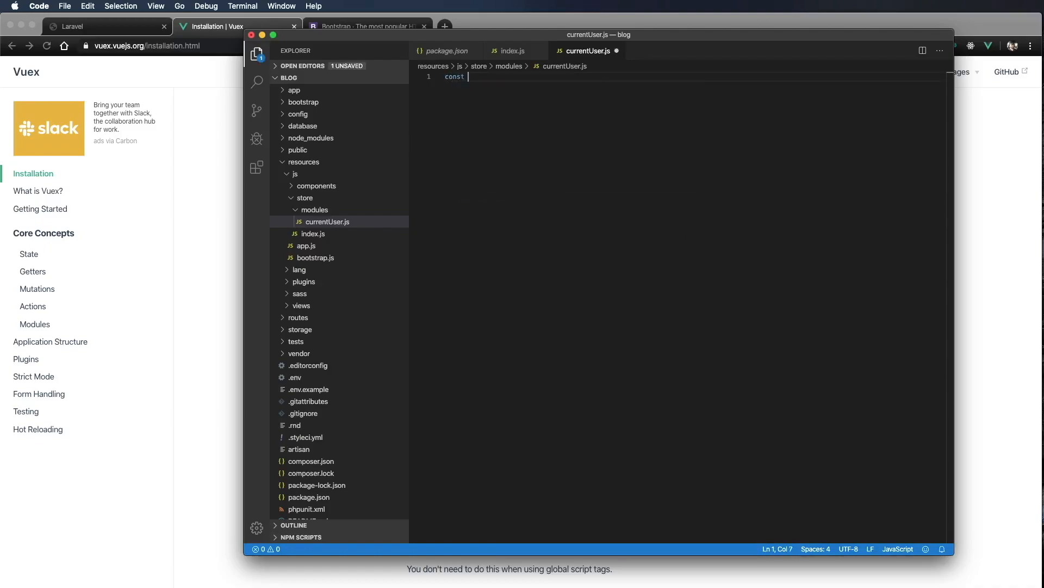
type("state =")
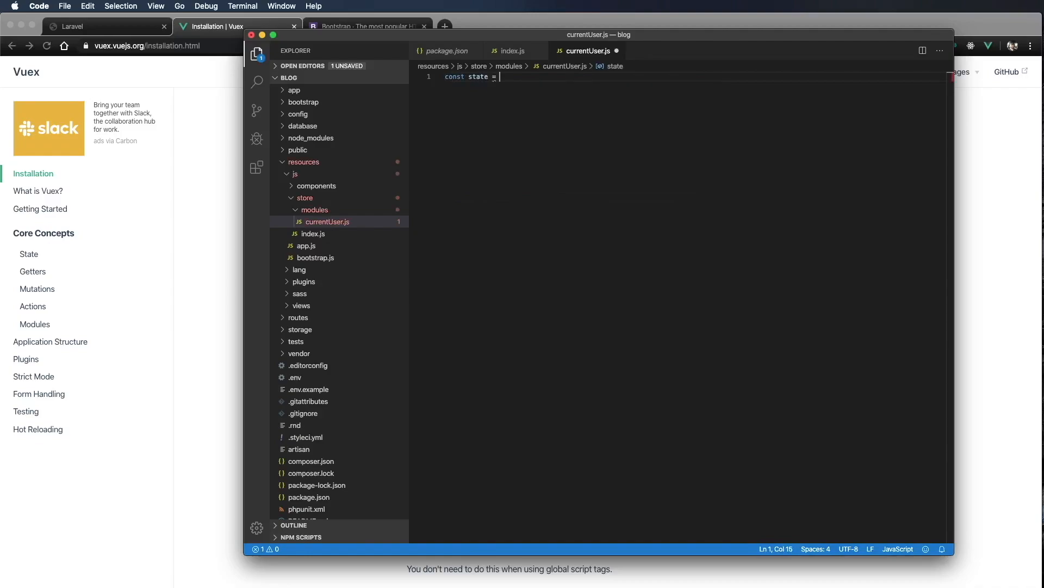
type("{};")
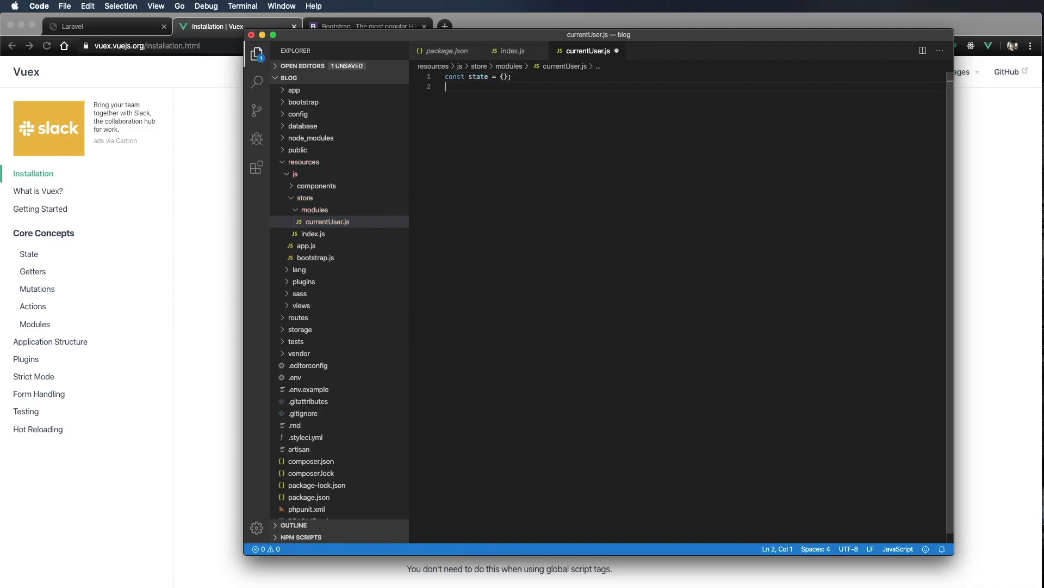
type("const g")
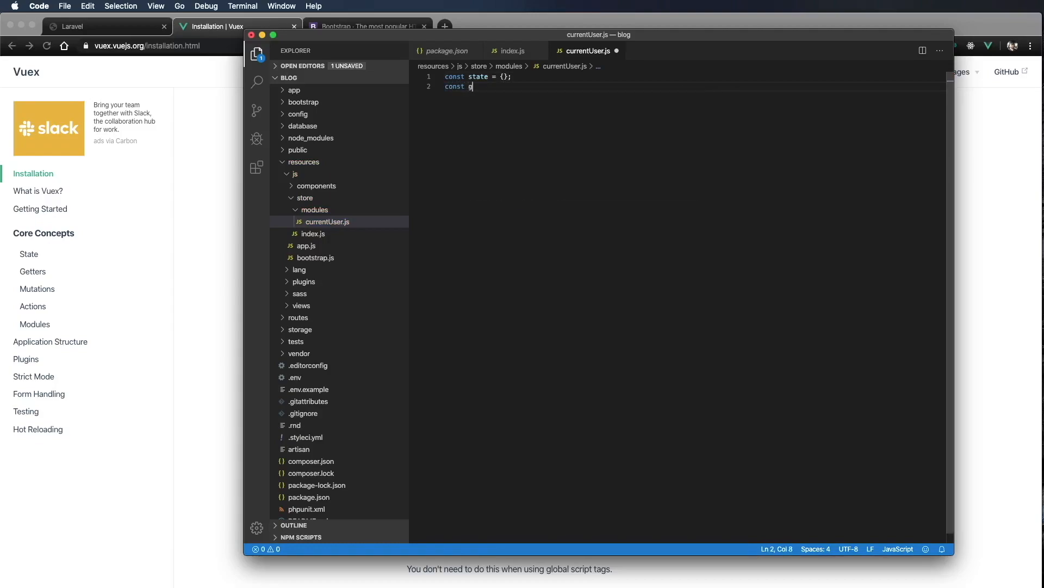
type("etters = {};")
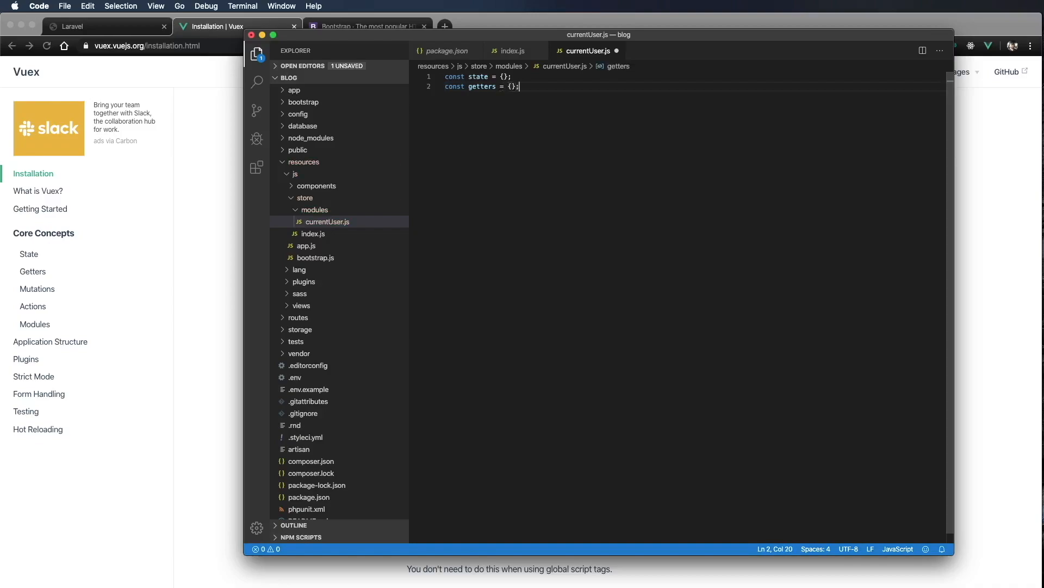
type("const")
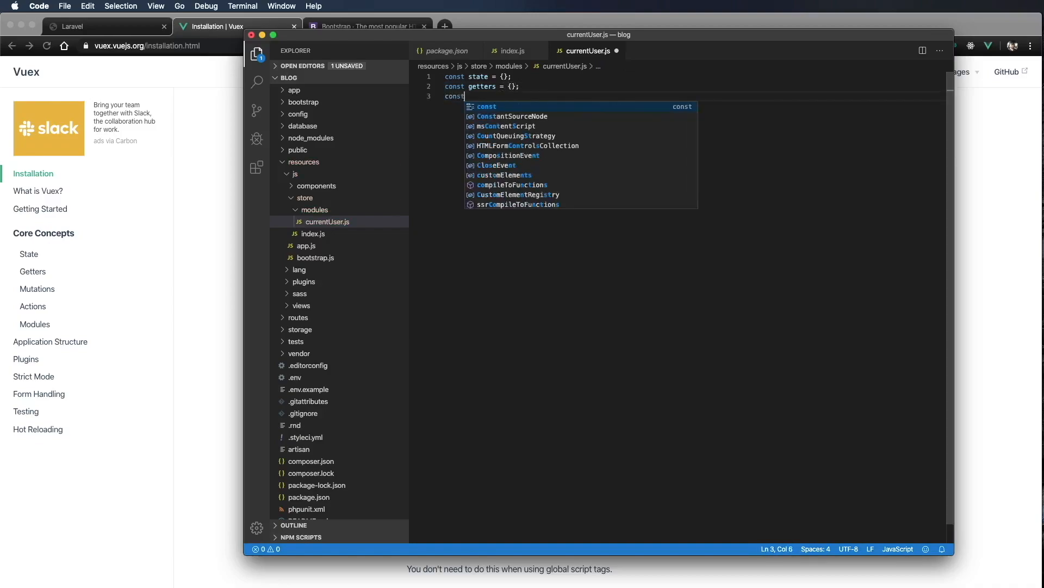
type("actions =")
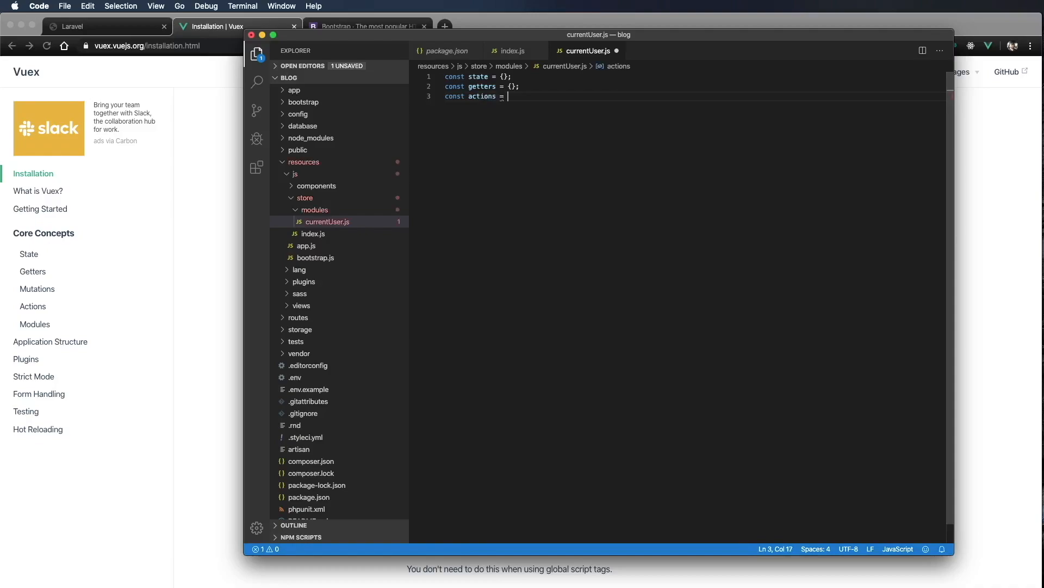
type("{};")
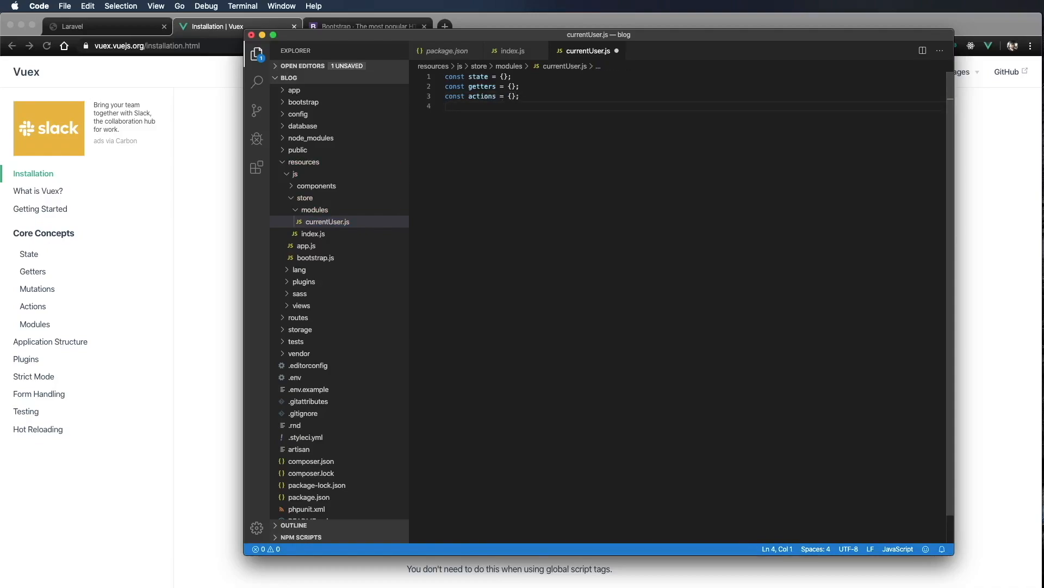
type("const mut")
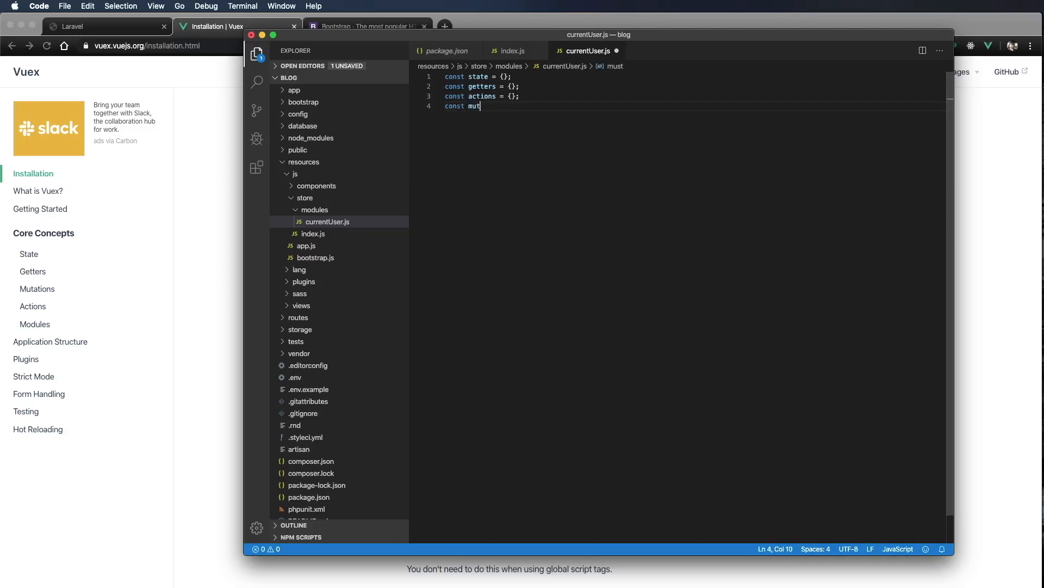
type("ations =")
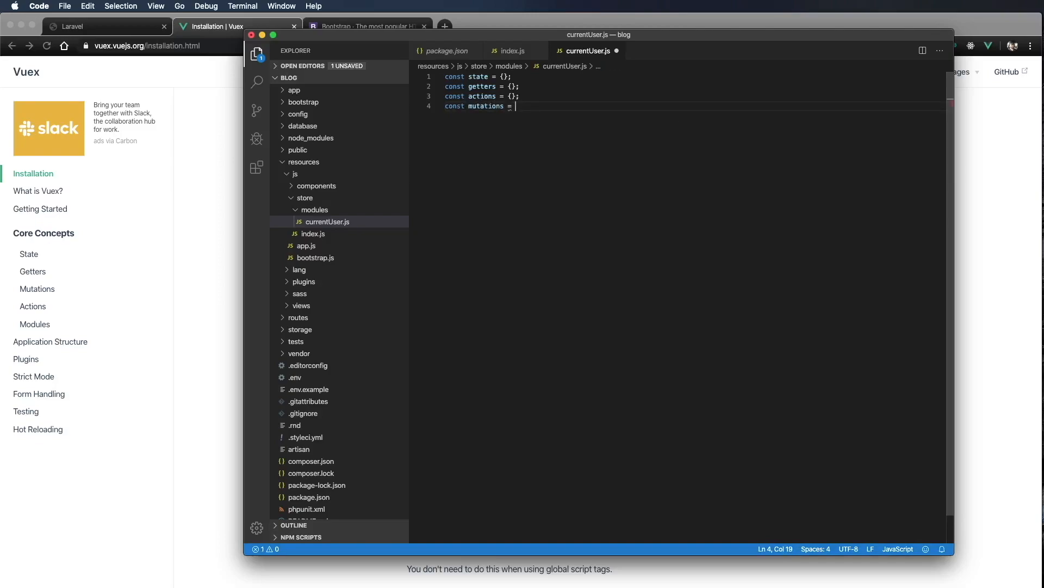
type("{};")
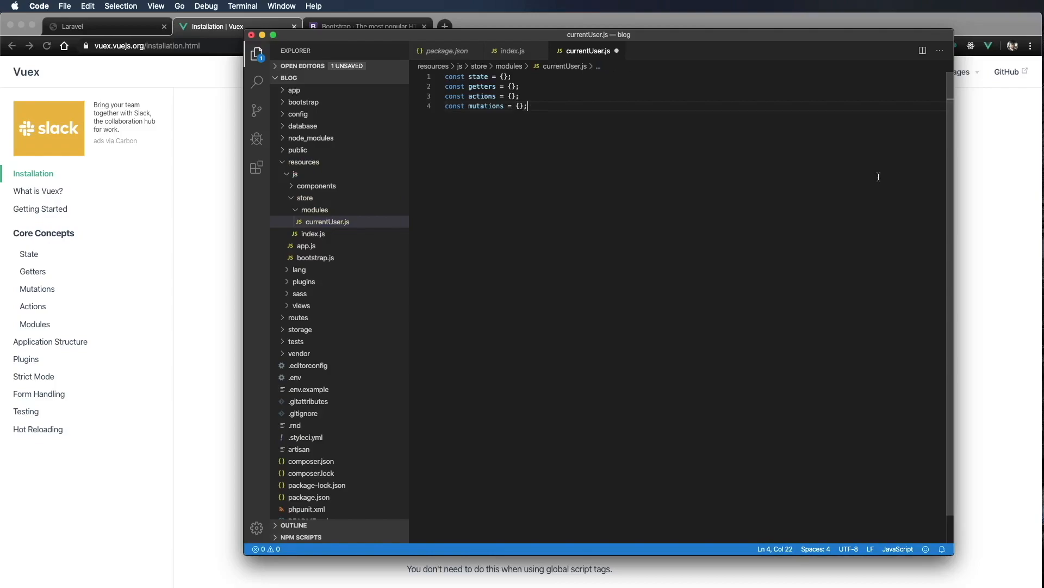
Step: Export default an object with namespaced: true plus state, getters, actions and mutations
key("Enter")
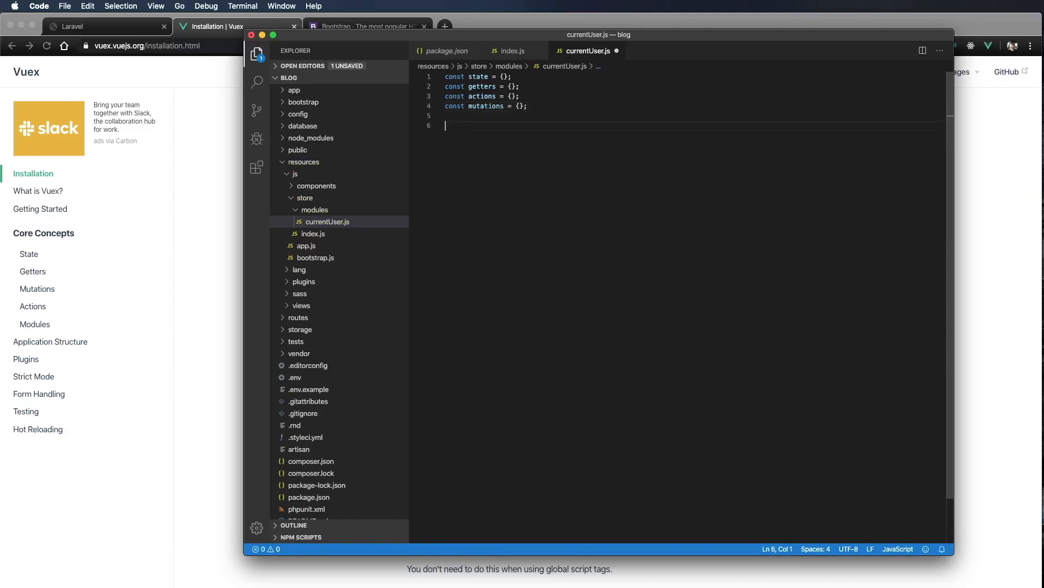
type("expor")
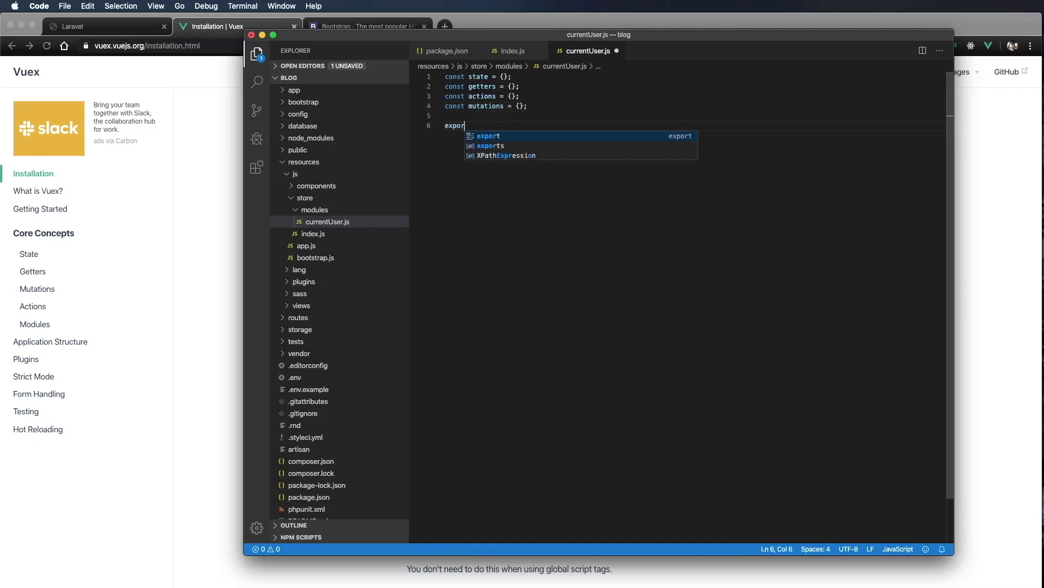
type("default")
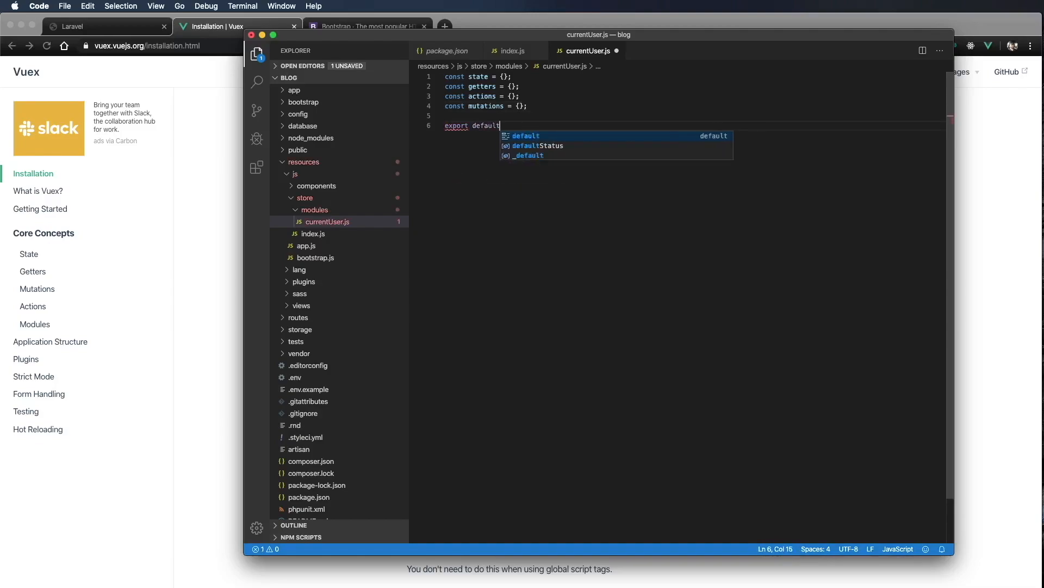
type("{")
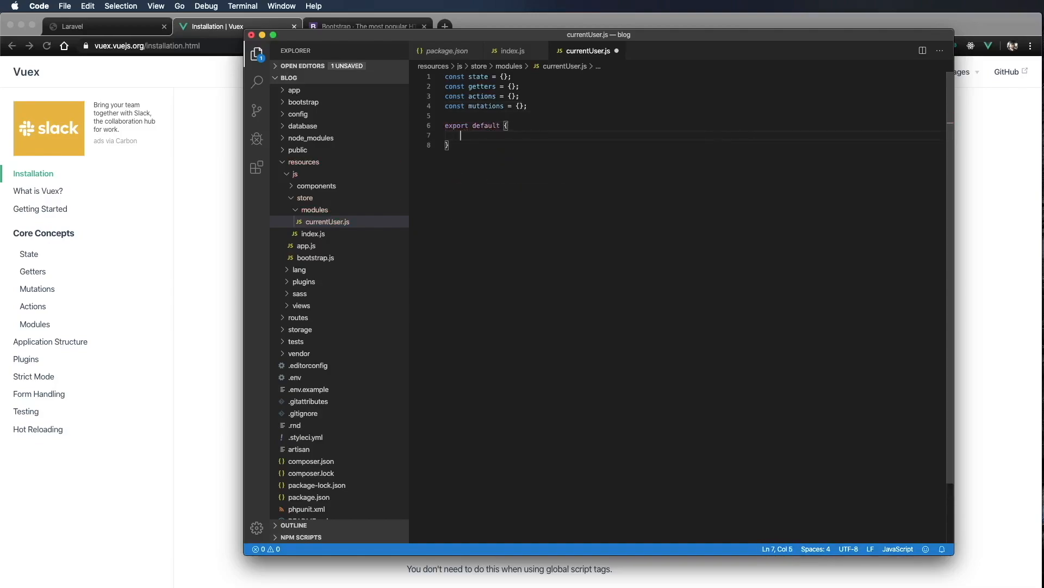
type("state,")
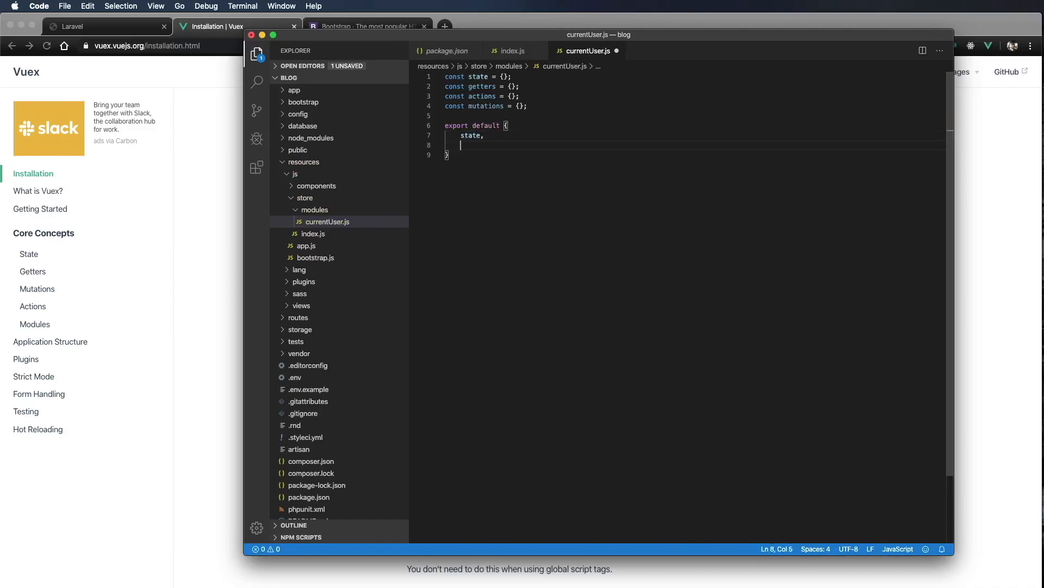
type("getters,")
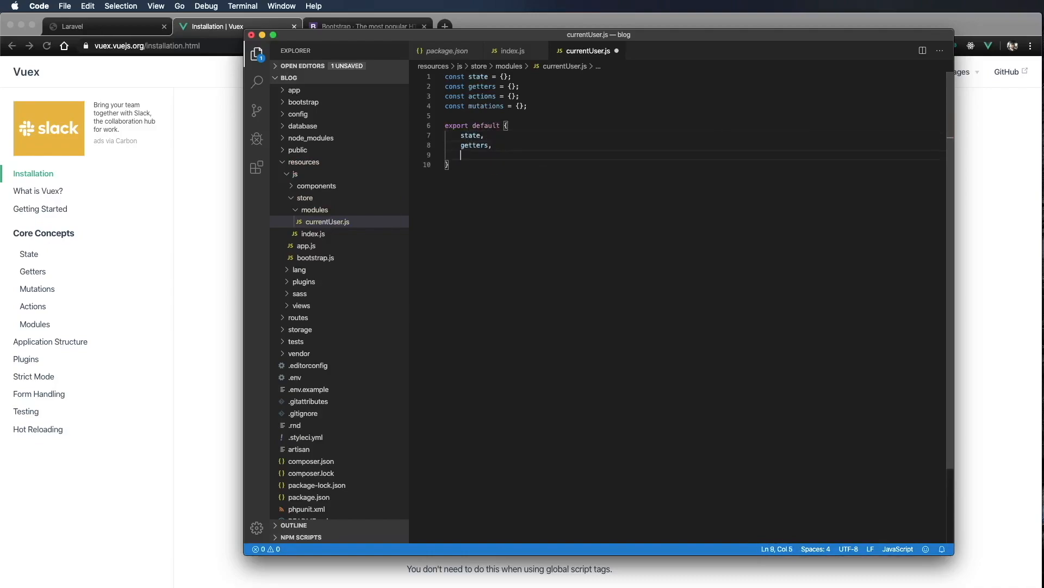
type("actions,")
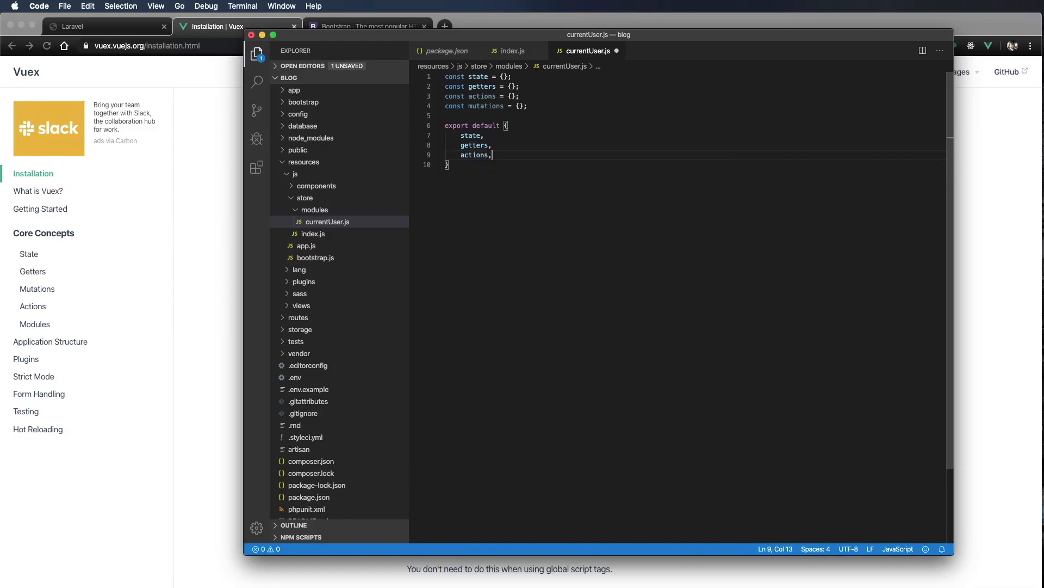
type("mutations")
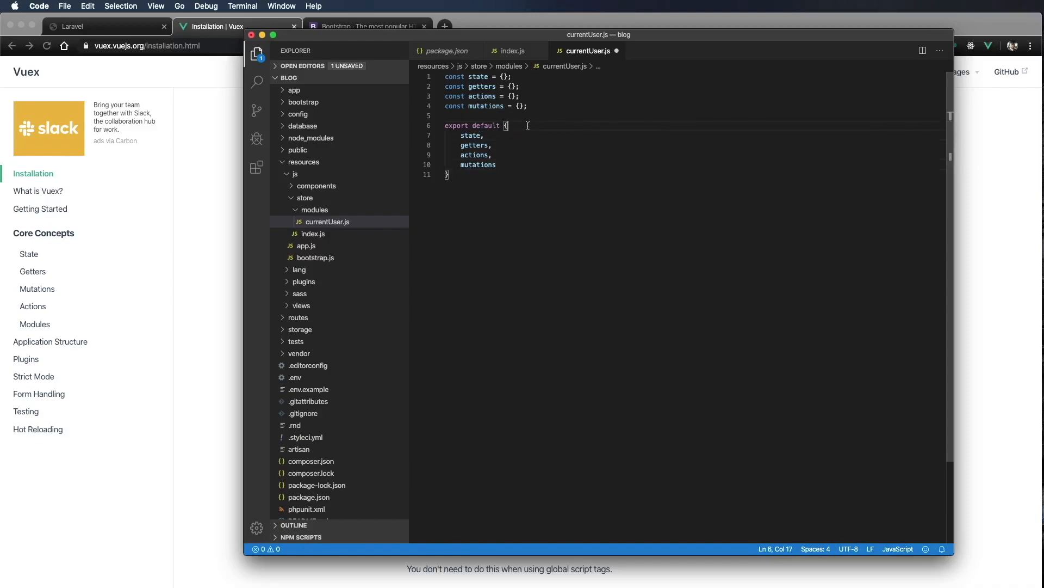
type("namespaces:")
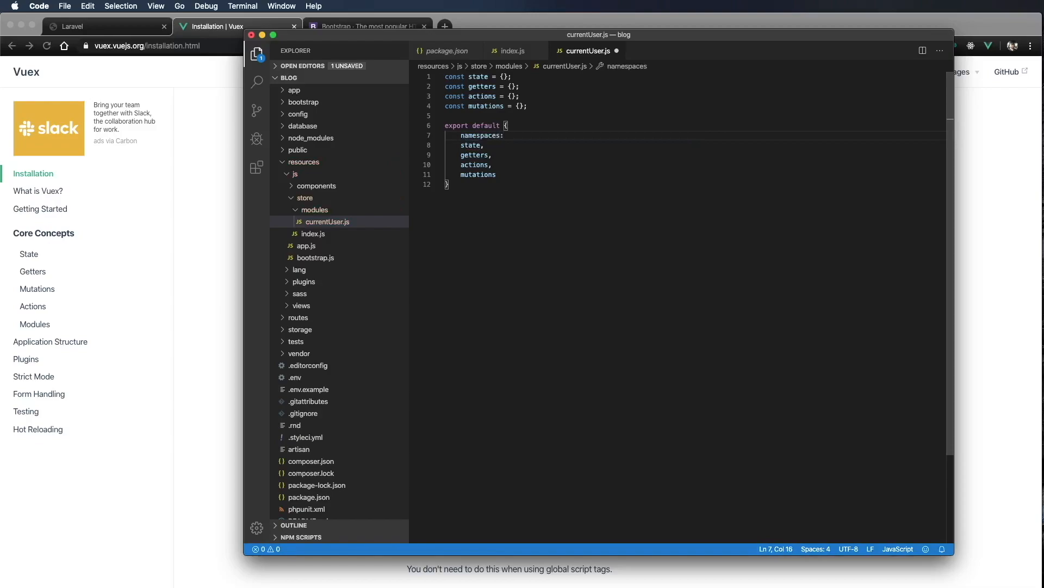
type("true,")
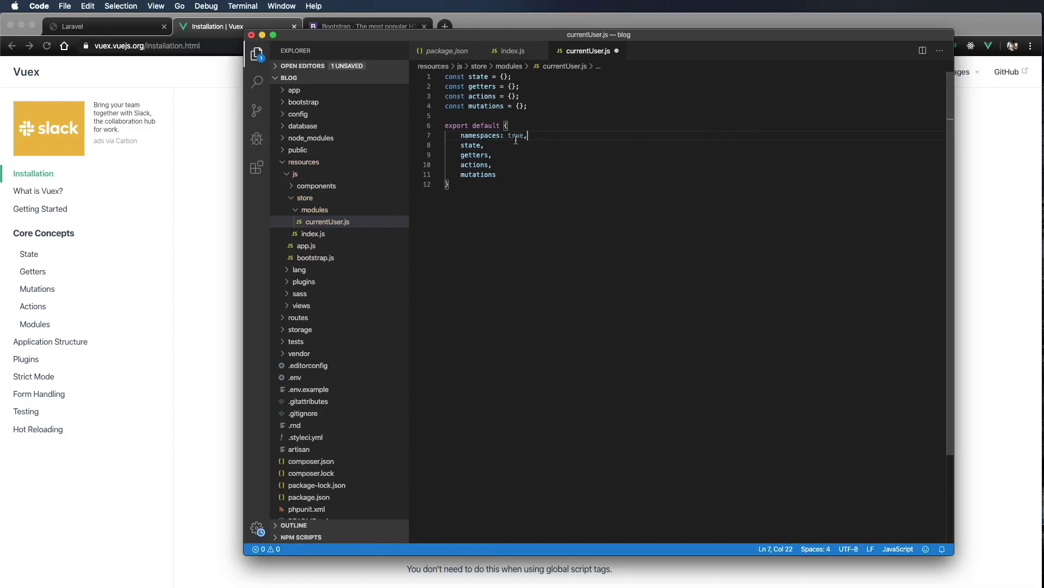
mouse_move(480, 135)
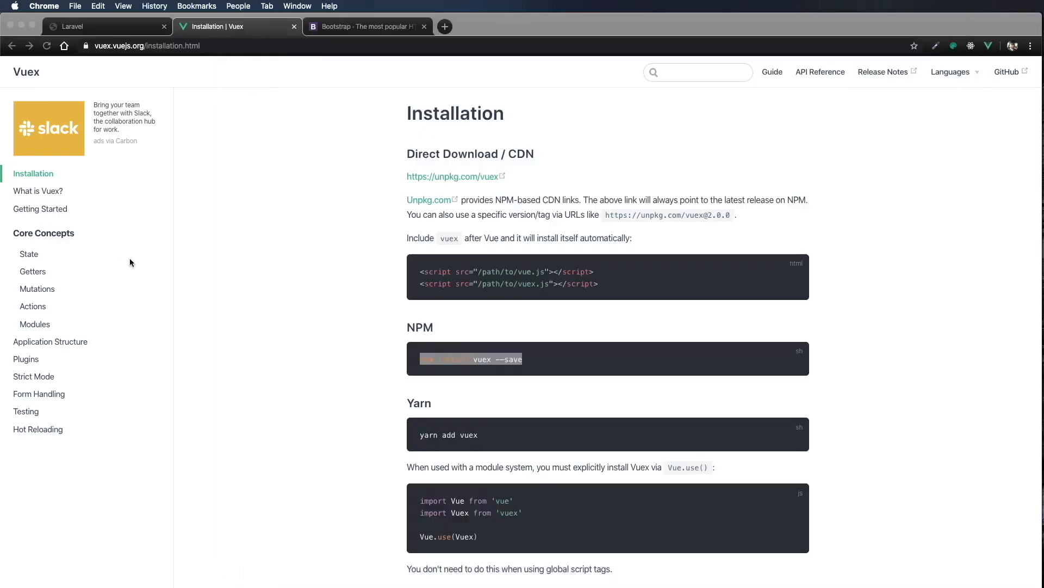
Step: Show the Vuex Modules guide scrolled to the Namespacing section
left_click(34, 324)
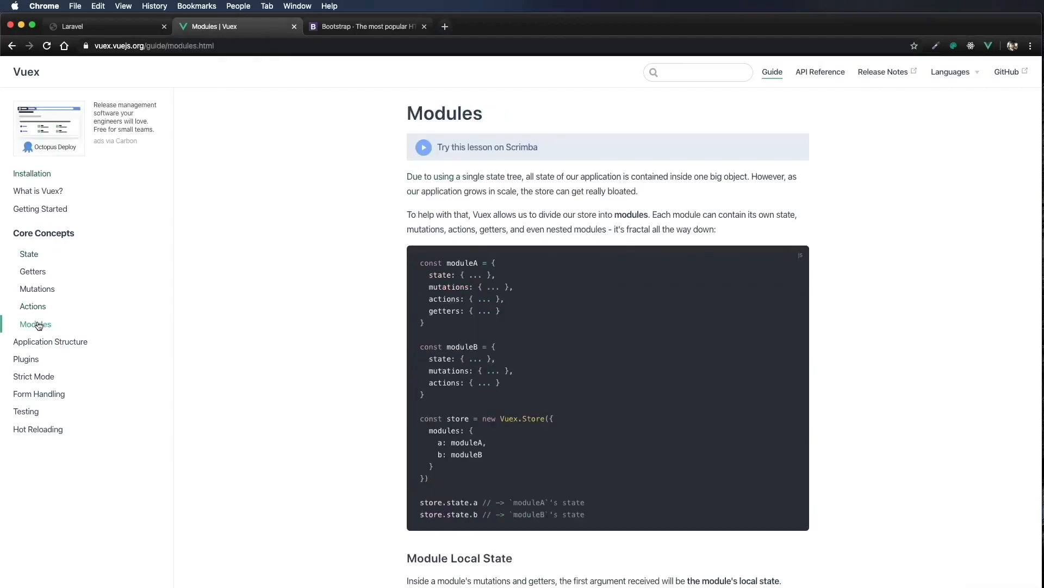
scroll("down", 3)
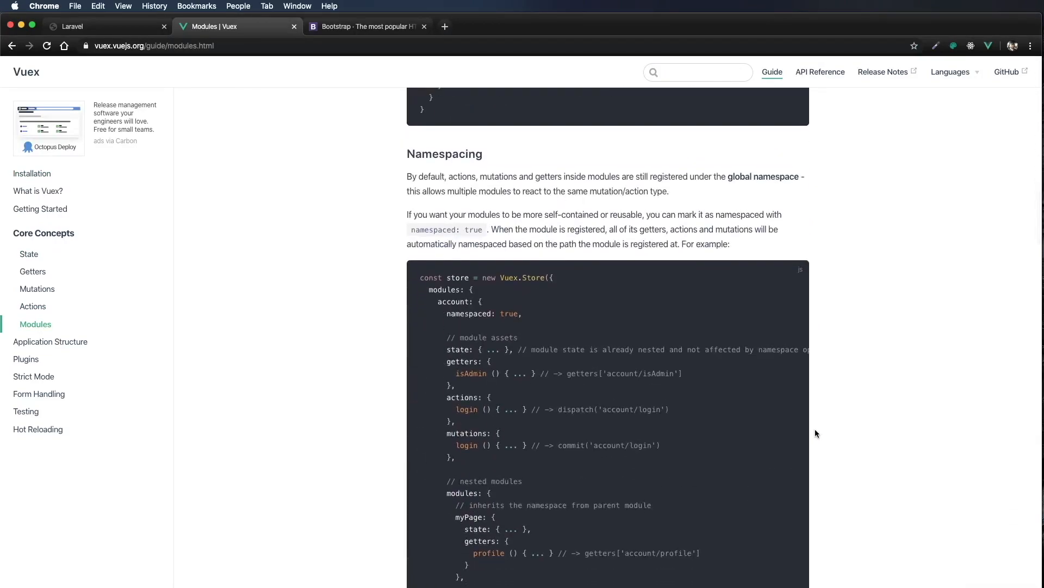
mouse_move(352, 144)
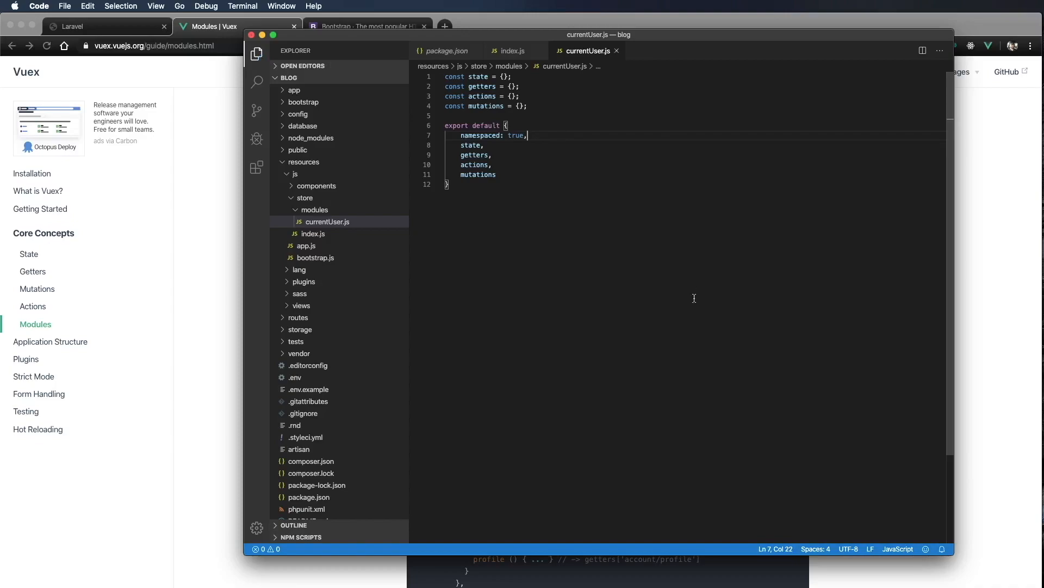
mouse_move(374, 206)
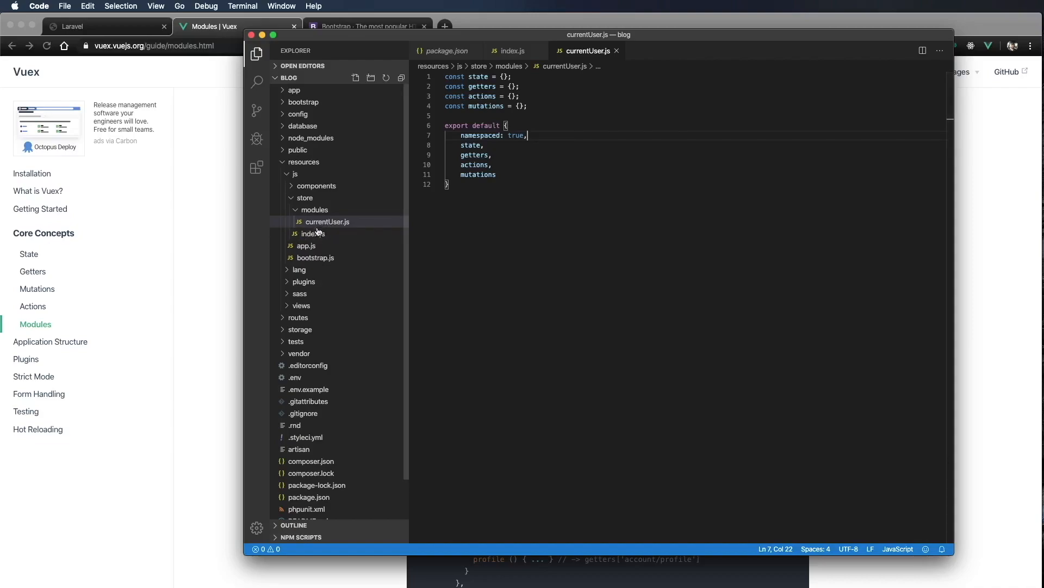
Step: In store/index.js, import currentUser from "./modules/currentUser" and list it inside modules
left_click(314, 233)
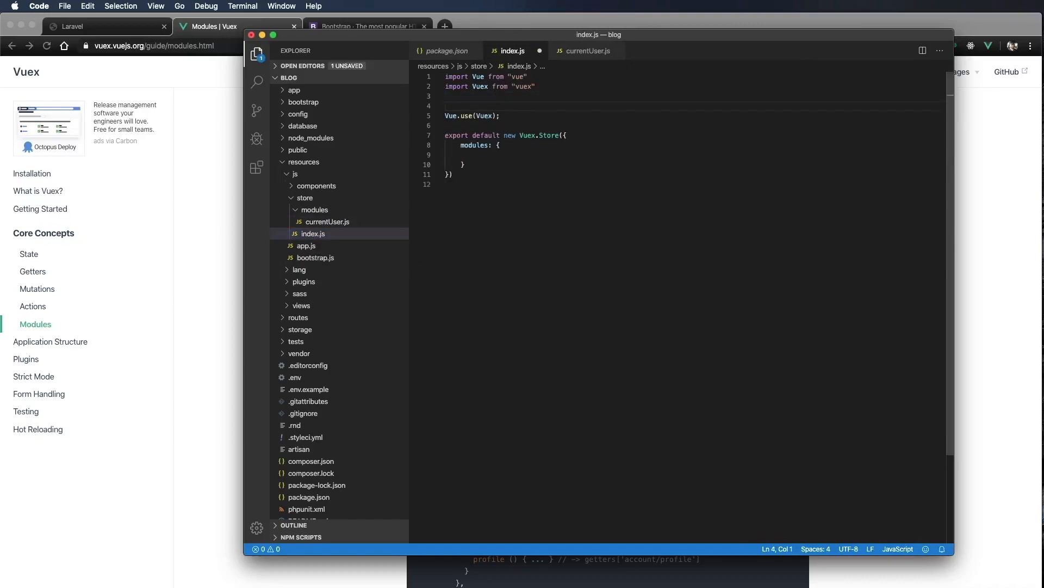
type("import currentUser from")
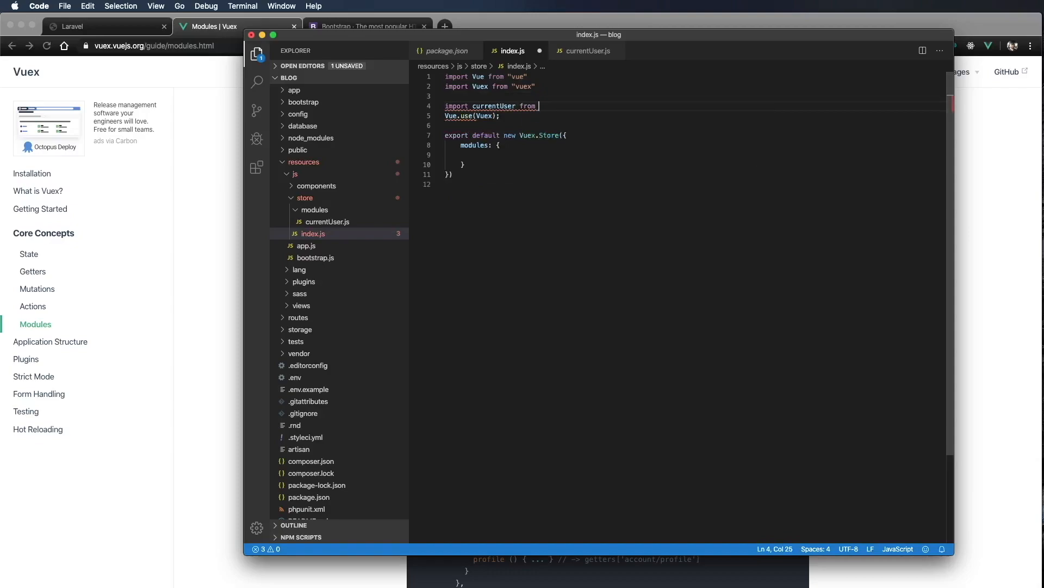
type("\"./")
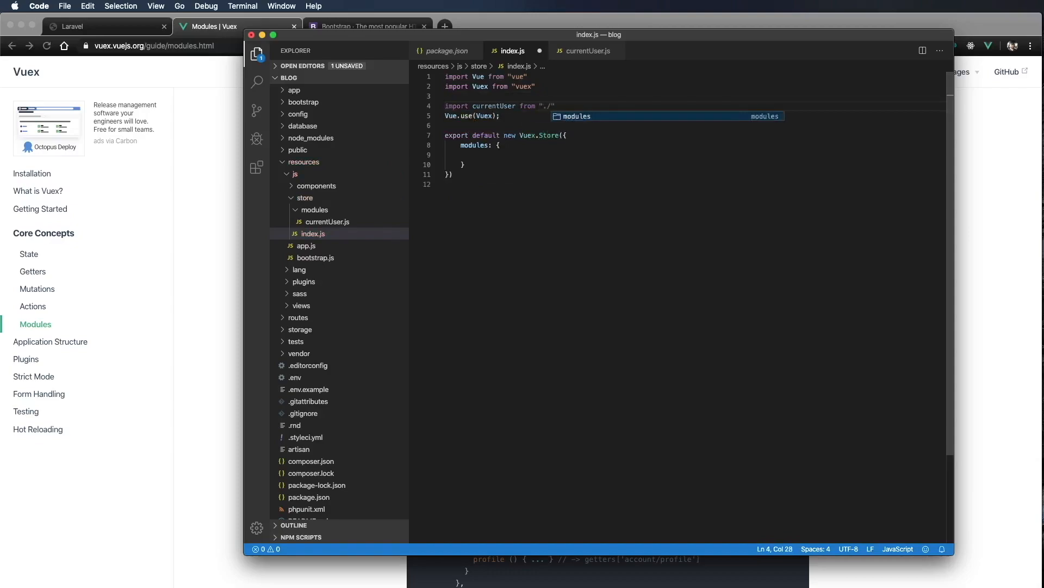
type("modules/currentUser")
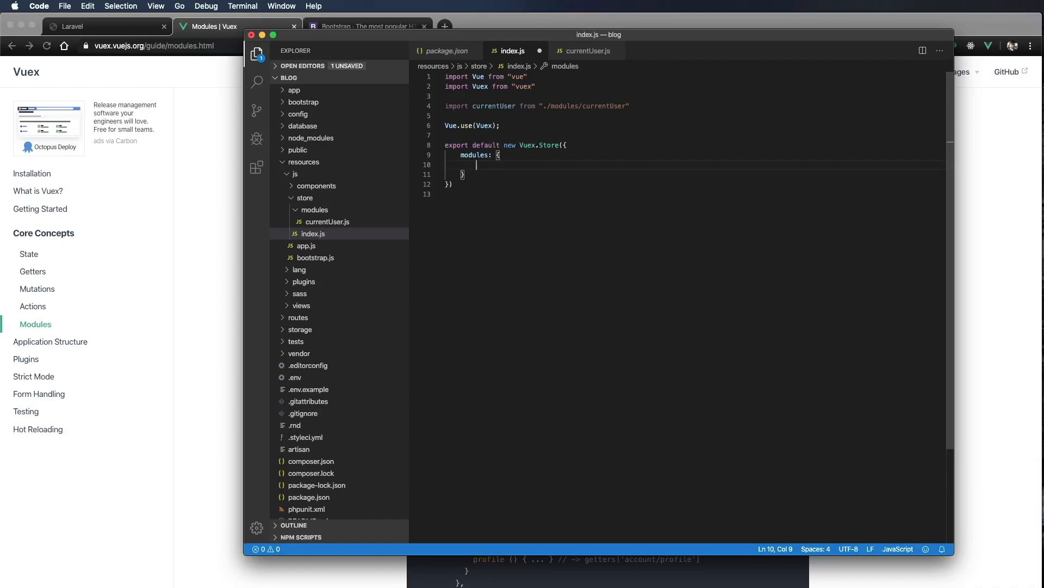
type("currentUser")
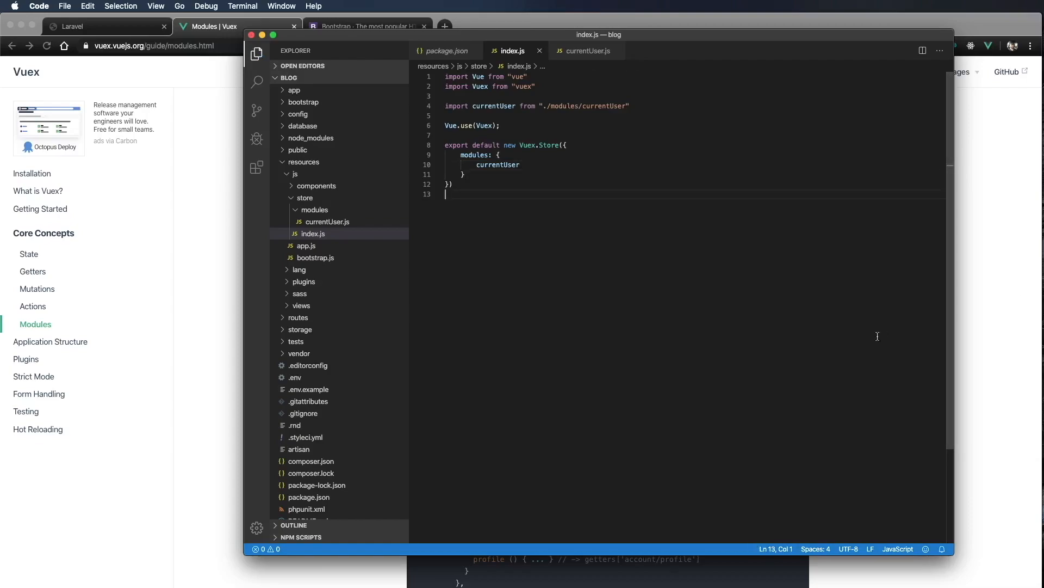
Step: In app.js, import store from "./store" and pass store into the new Vue options
left_click(307, 246)
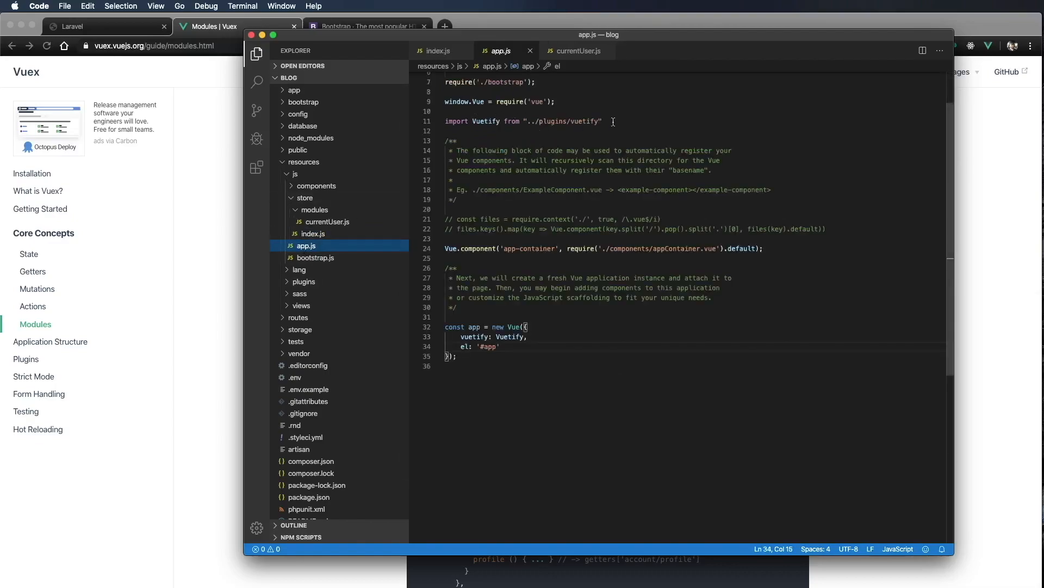
key("enter")
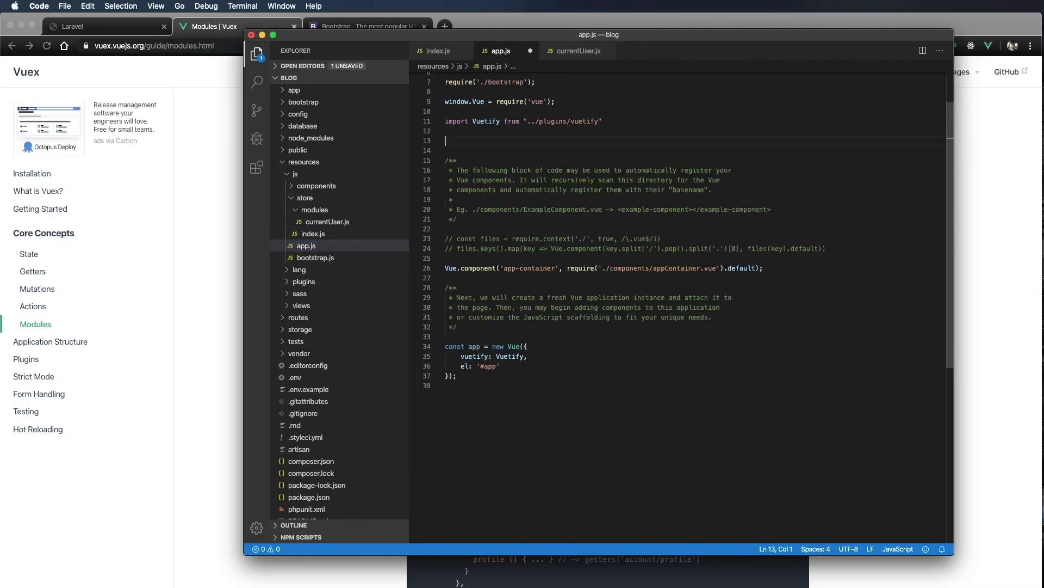
type("import store from")
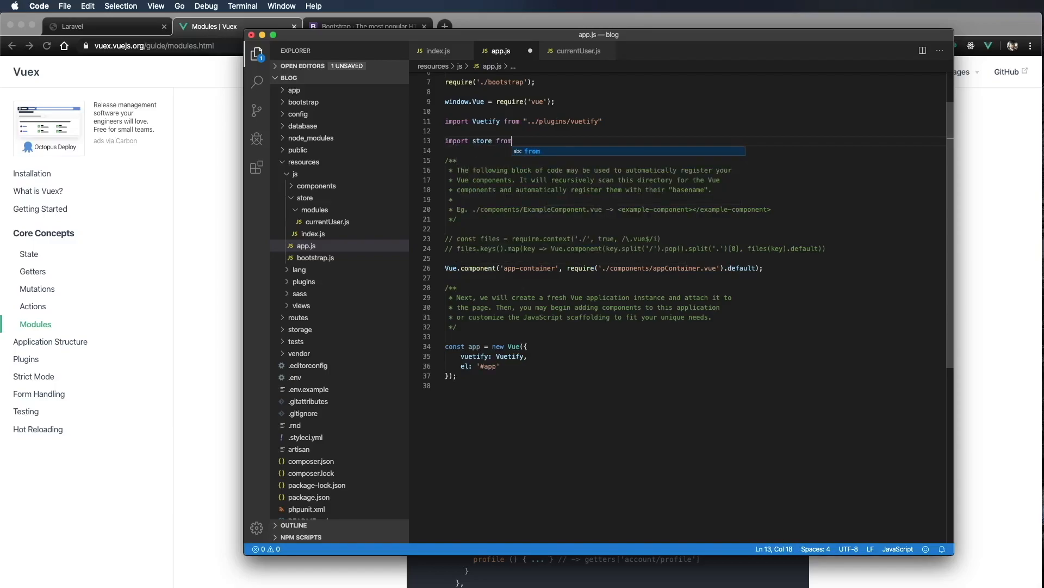
type("\"./store")
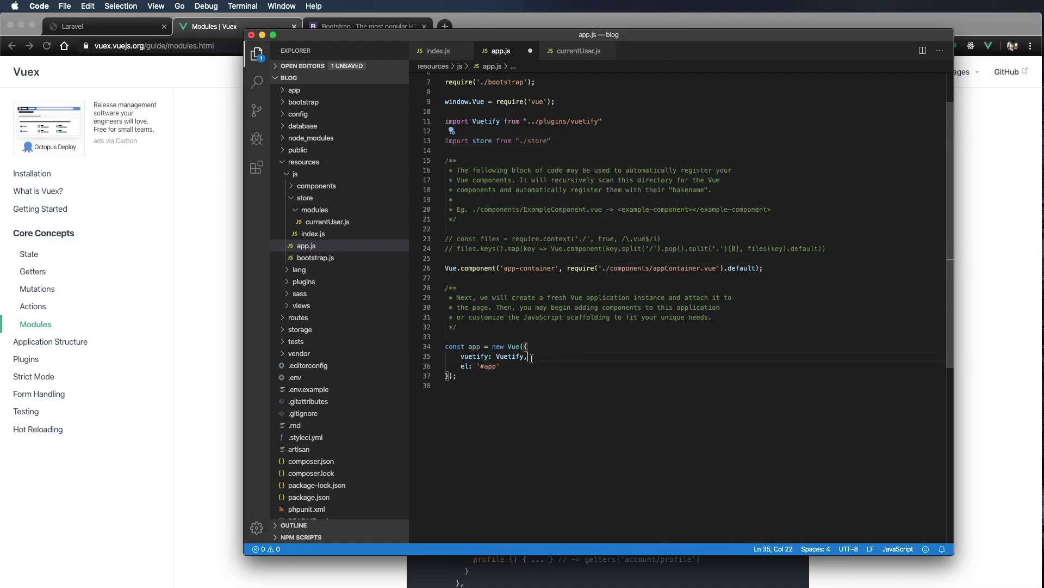
type("store,")
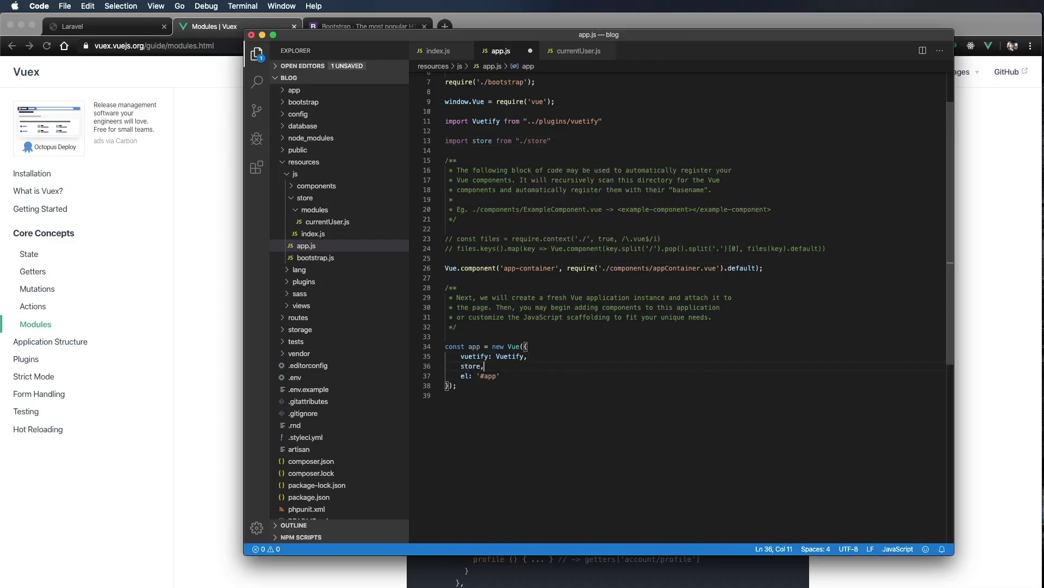